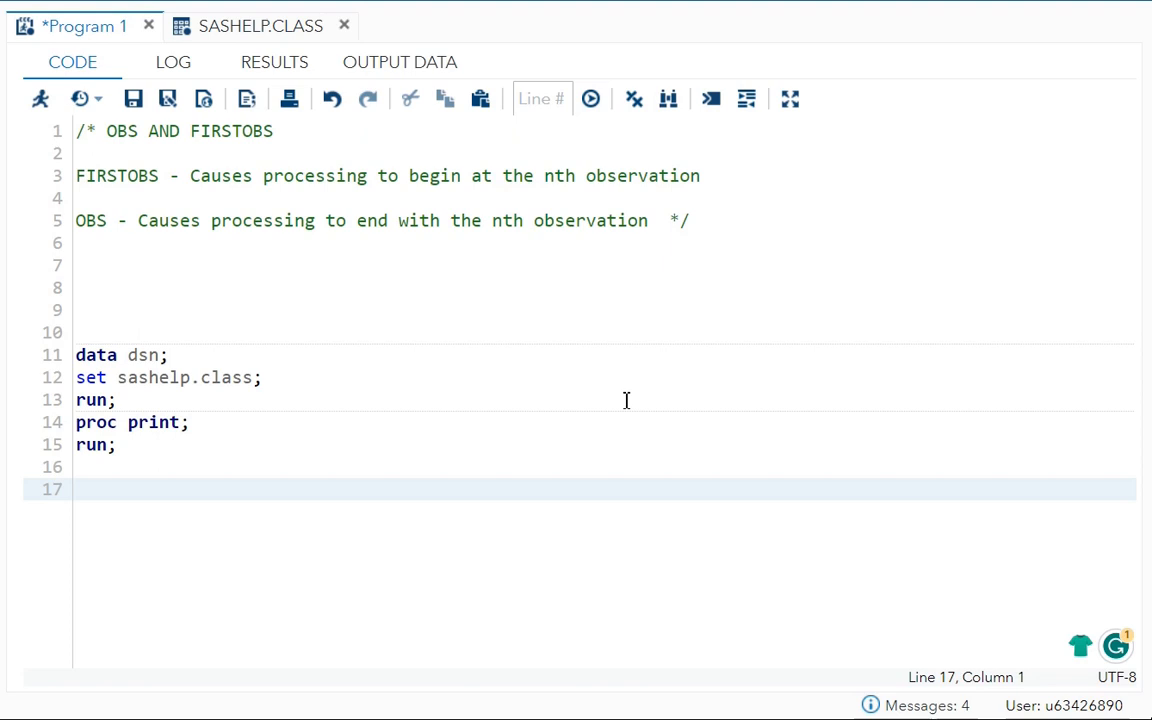
pyautogui.moveTo(208, 238)
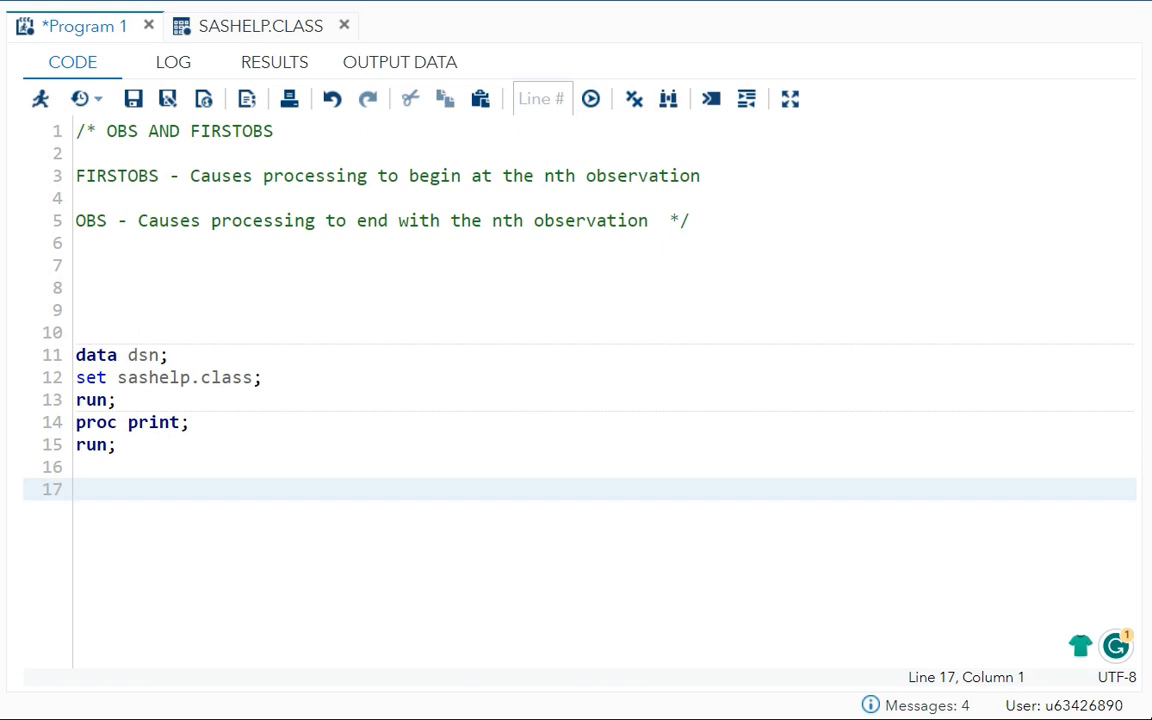
# Open the SASHELP.CLASS table to inspect its 19 students and five columns.
pyautogui.click(260, 25)
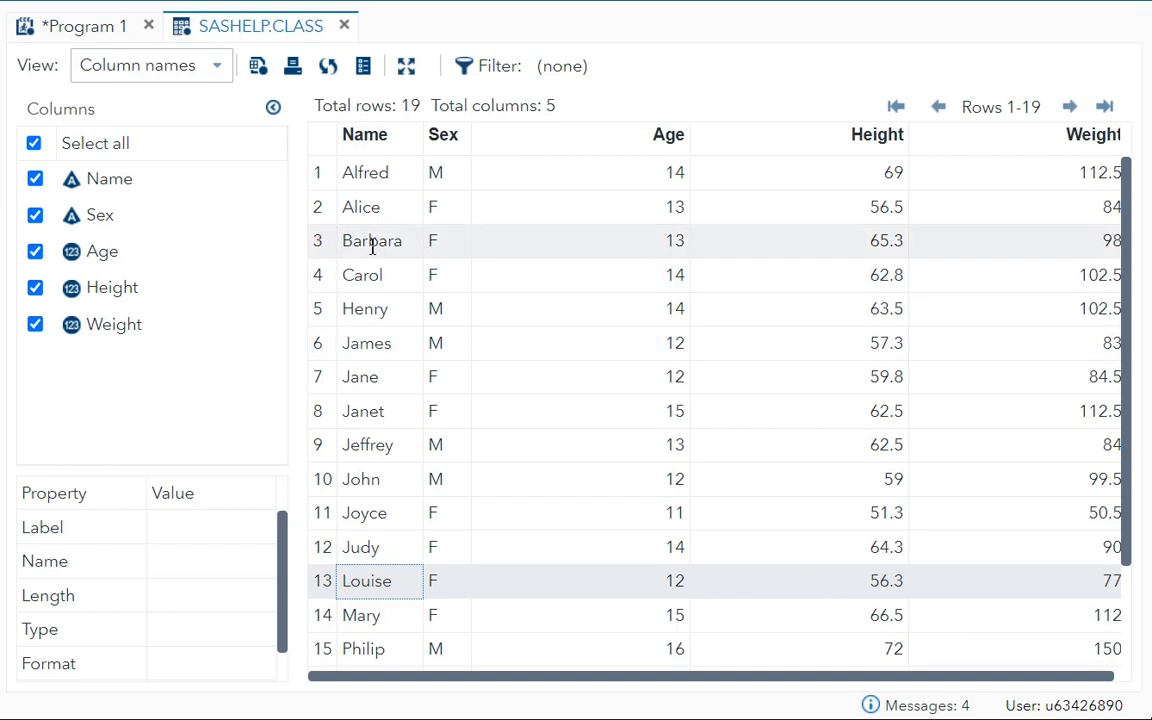
# Select Alfred's row, then return to the Program 1 OBS/FIRSTOBS code.
pyautogui.click(365, 172)
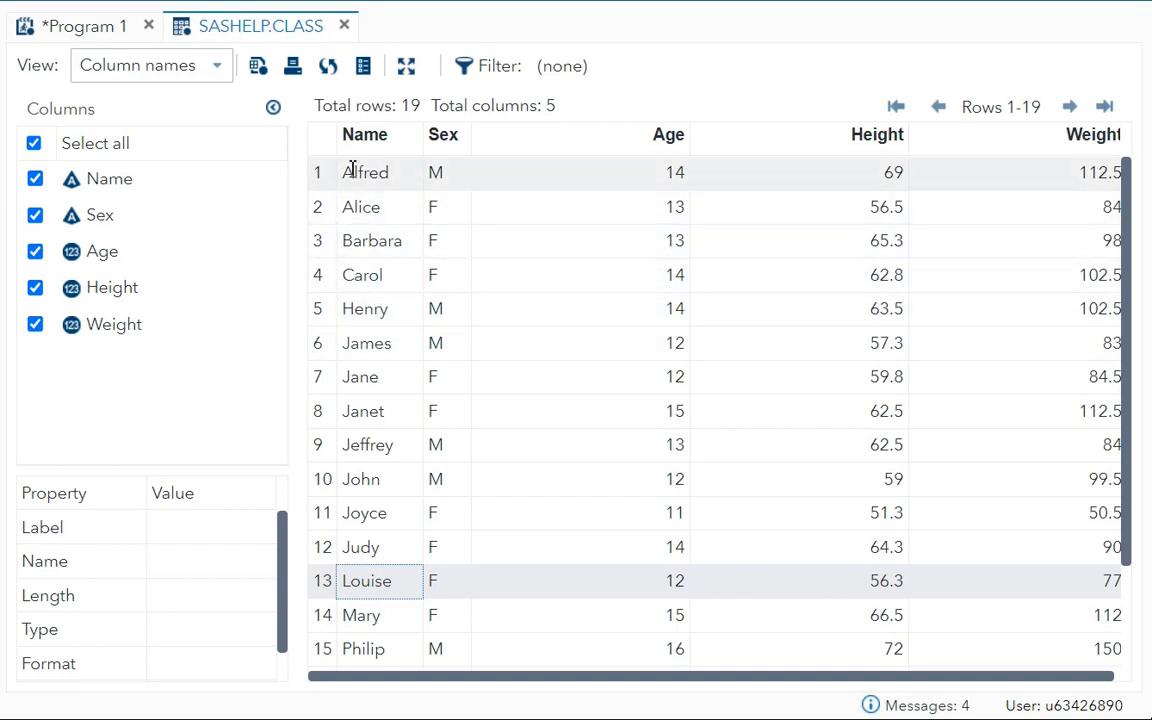
pyautogui.click(85, 26)
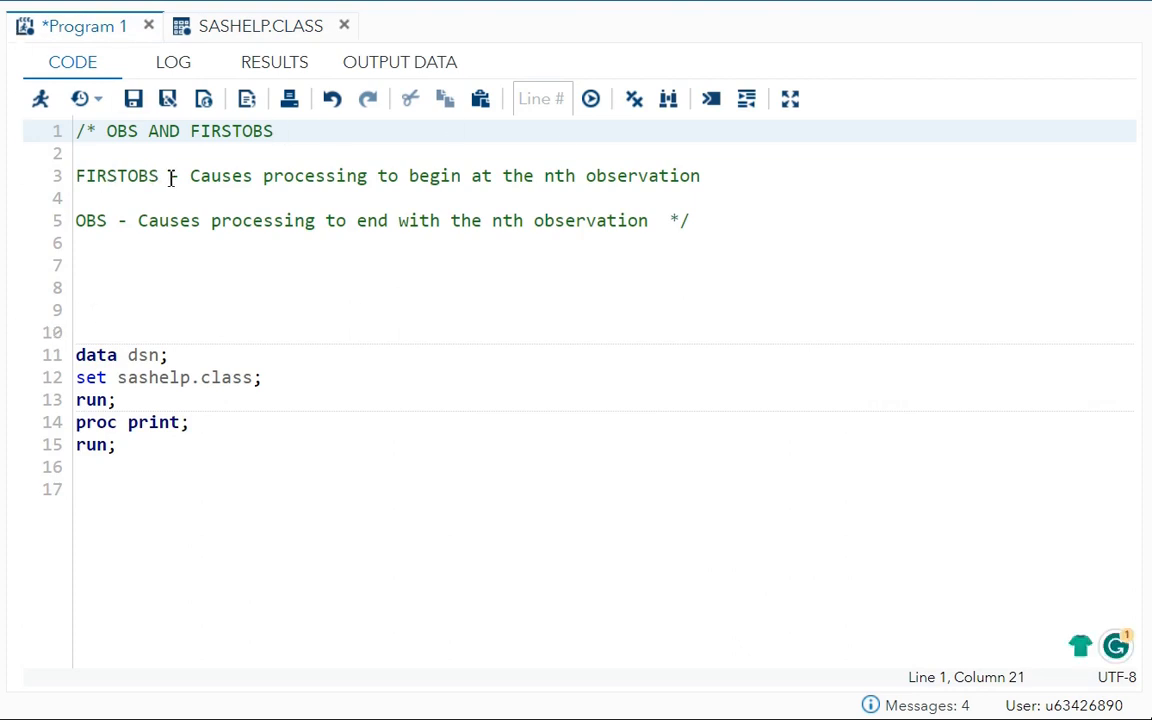
pyautogui.moveTo(405, 176)
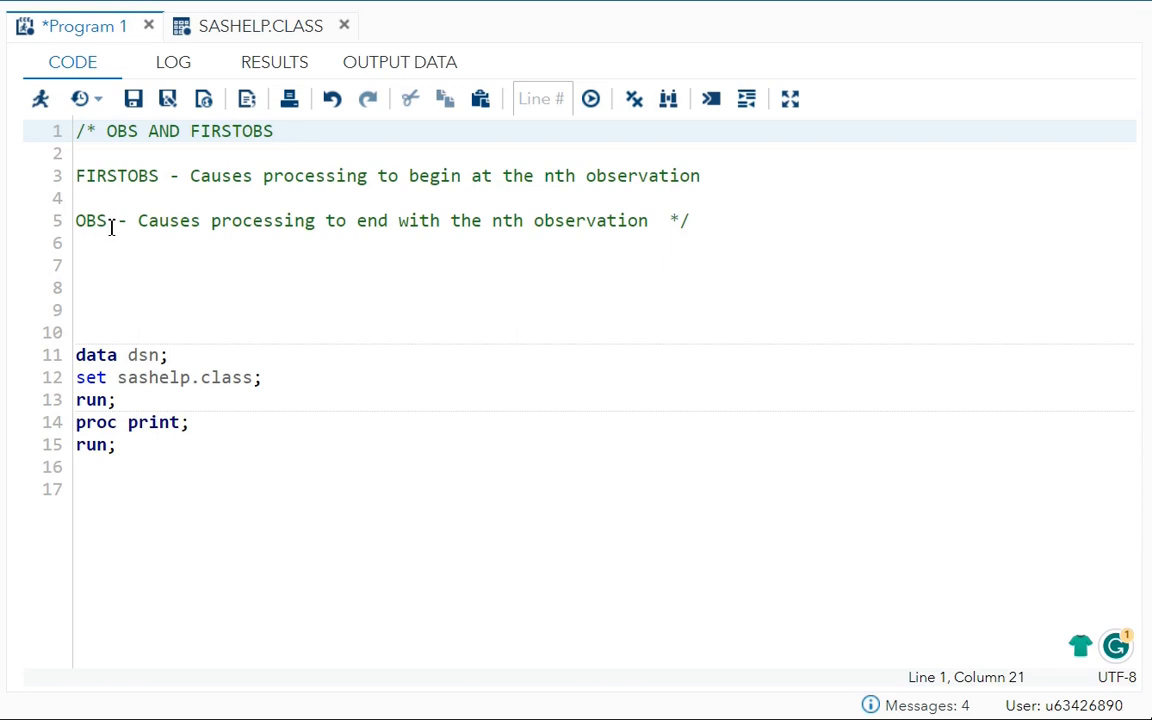
pyautogui.moveTo(244, 275)
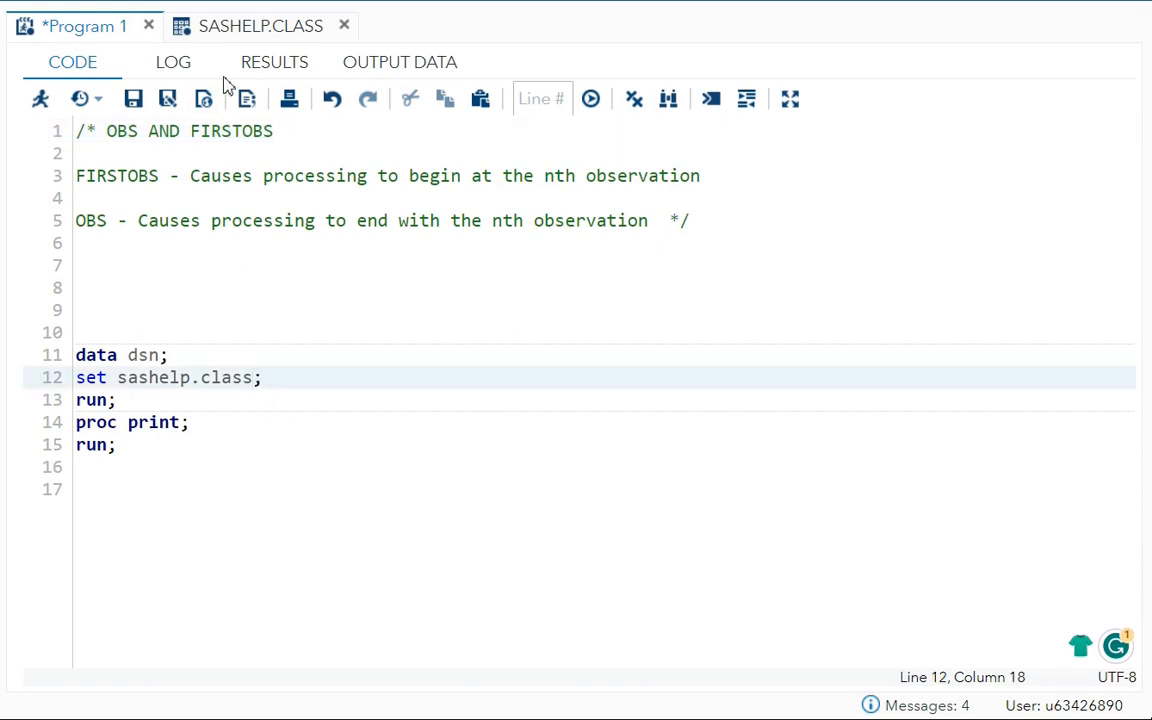
pyautogui.click(260, 25)
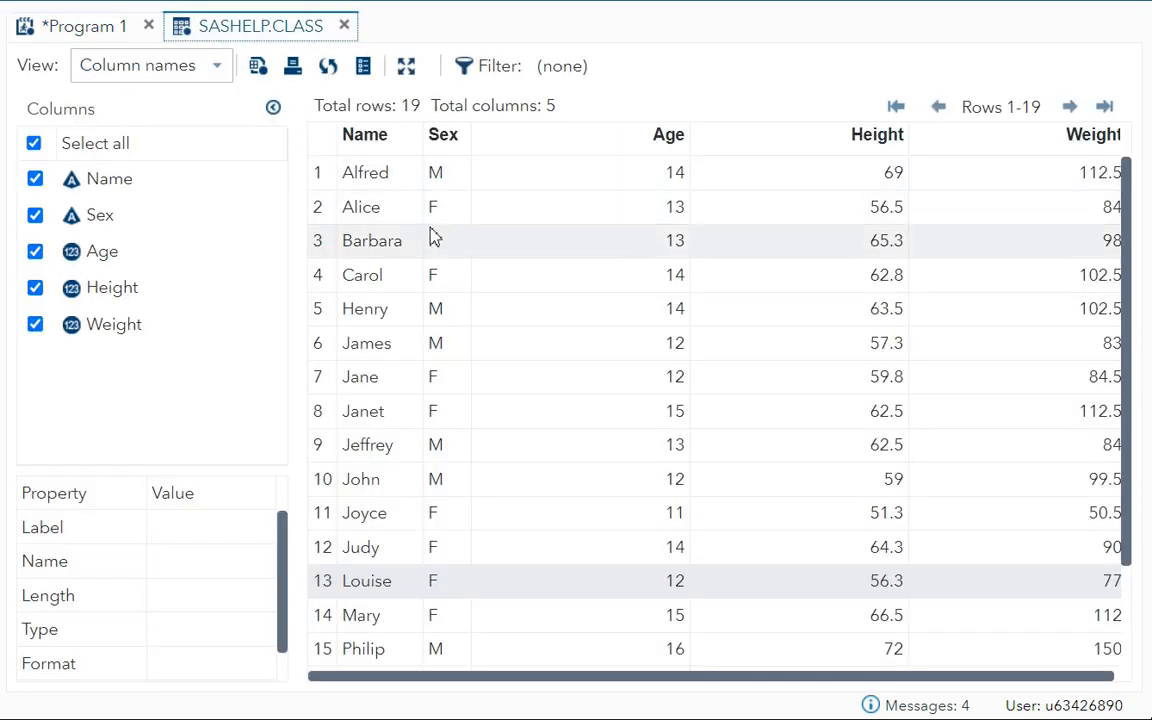
pyautogui.click(365, 172)
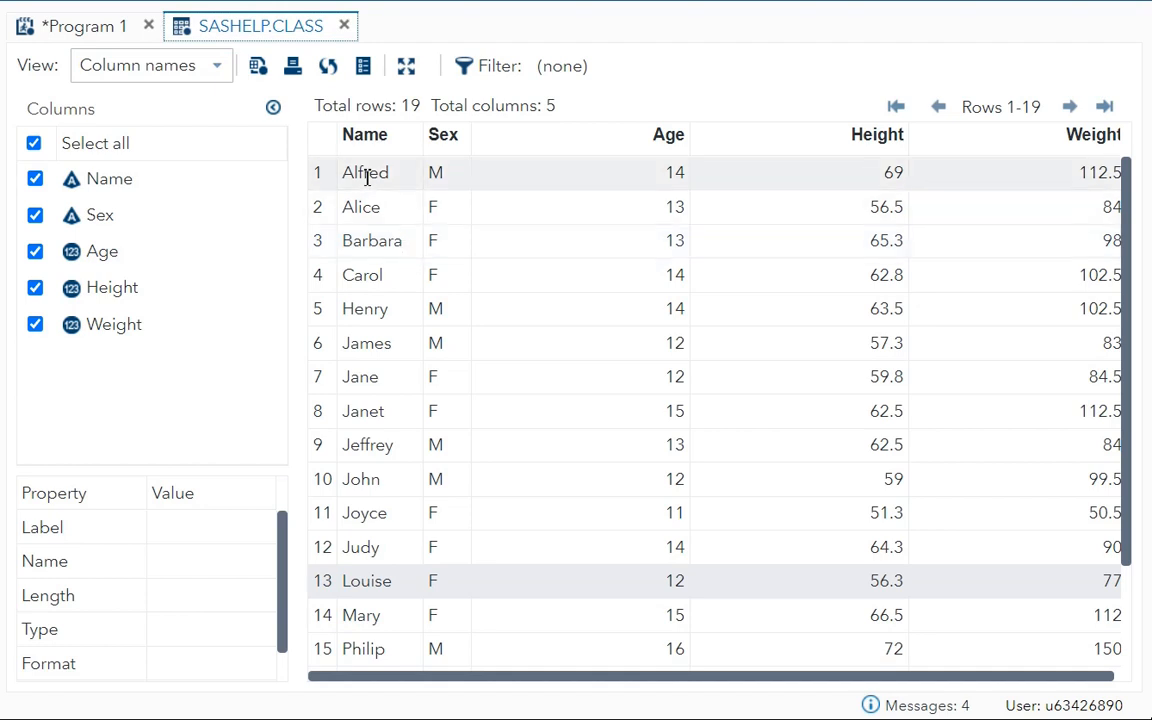
pyautogui.moveTo(345, 318)
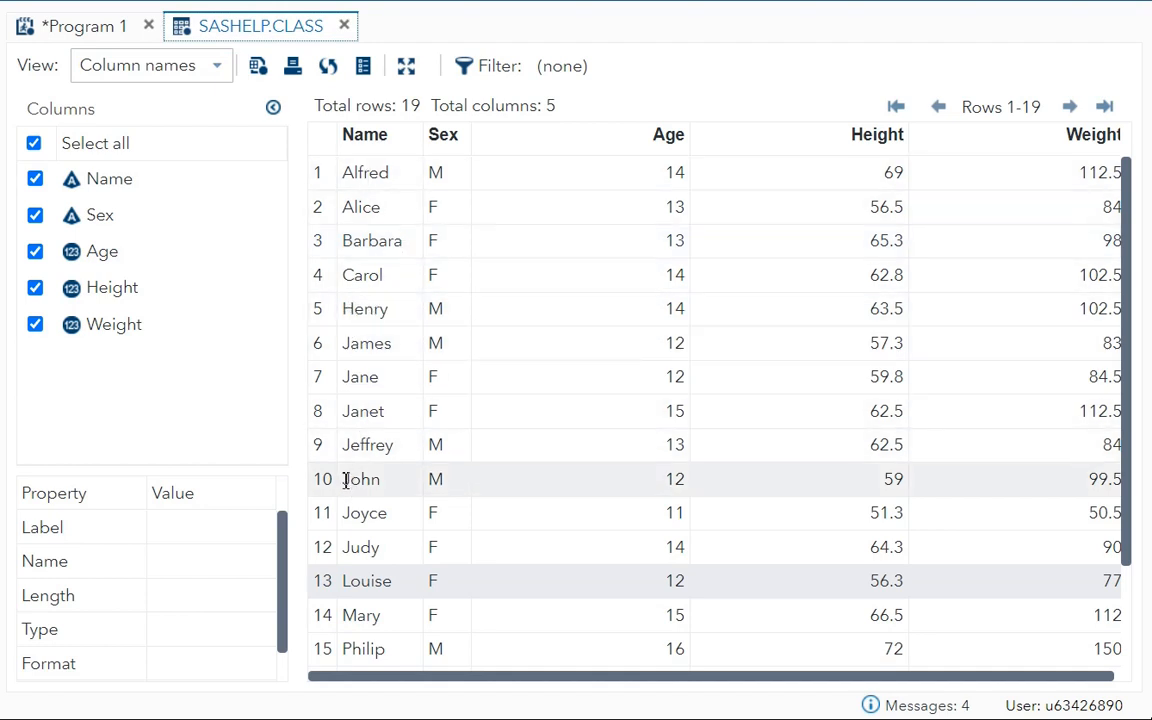
pyautogui.click(84, 25)
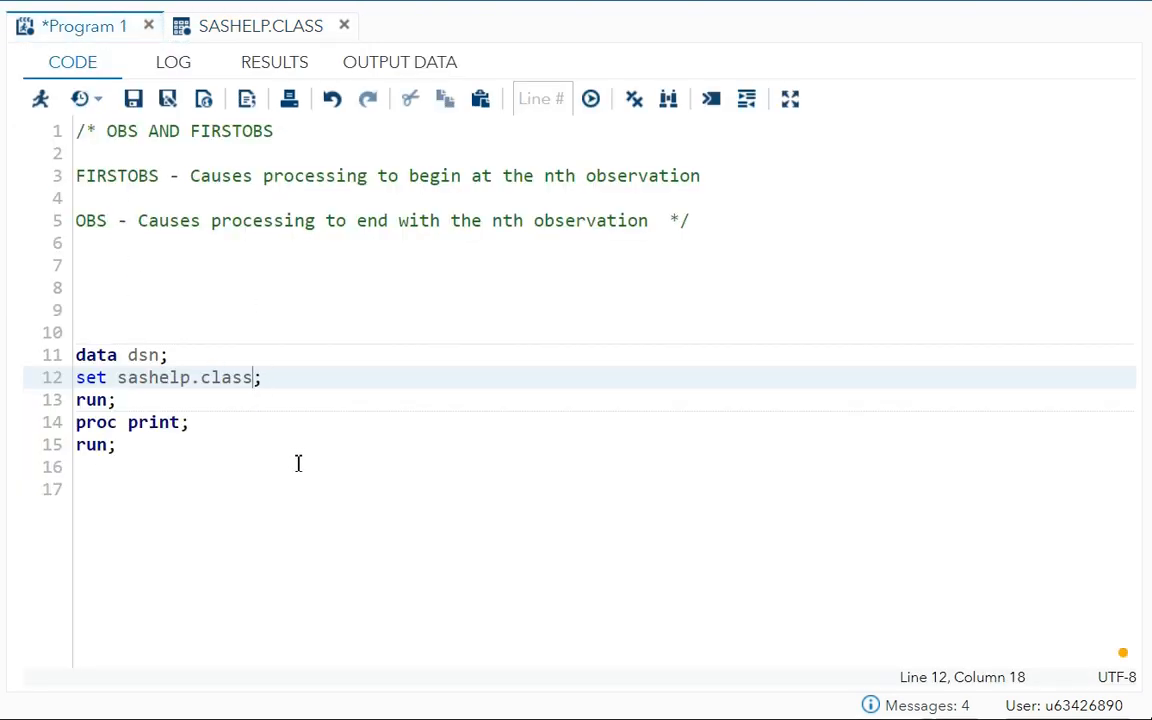
# Add (firstobs=5 obs=10) to the SET statement and run, printing Henry through John.
pyautogui.write('(')
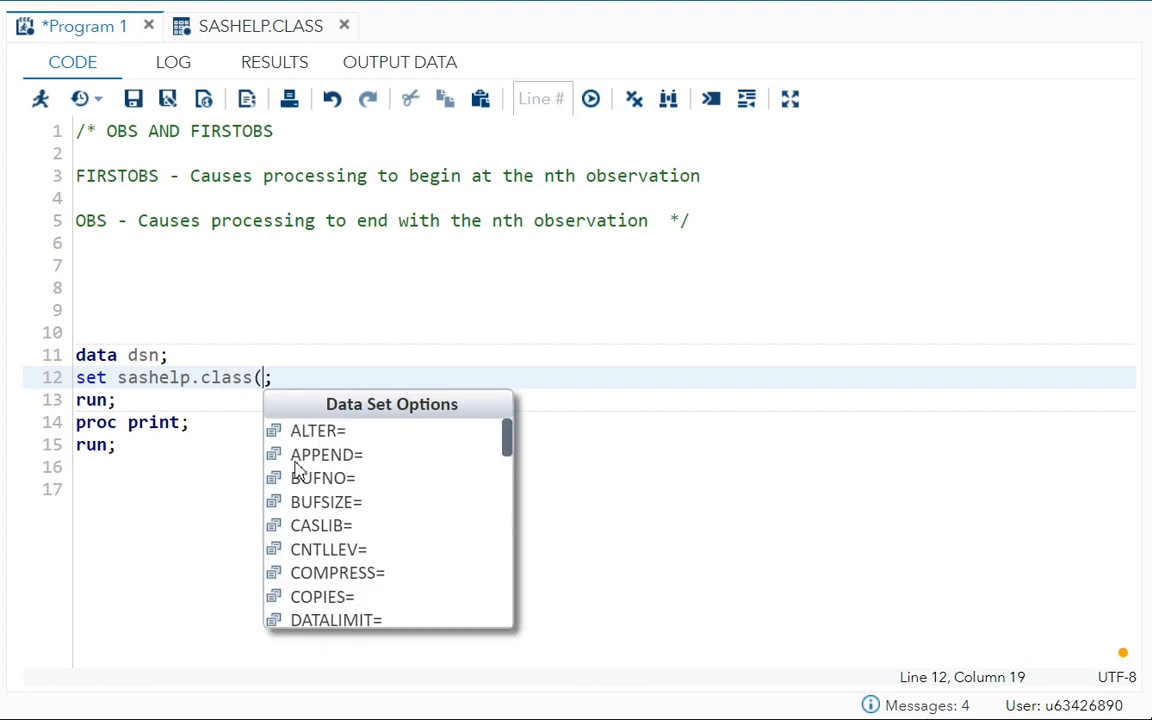
pyautogui.write('firstobs=5')
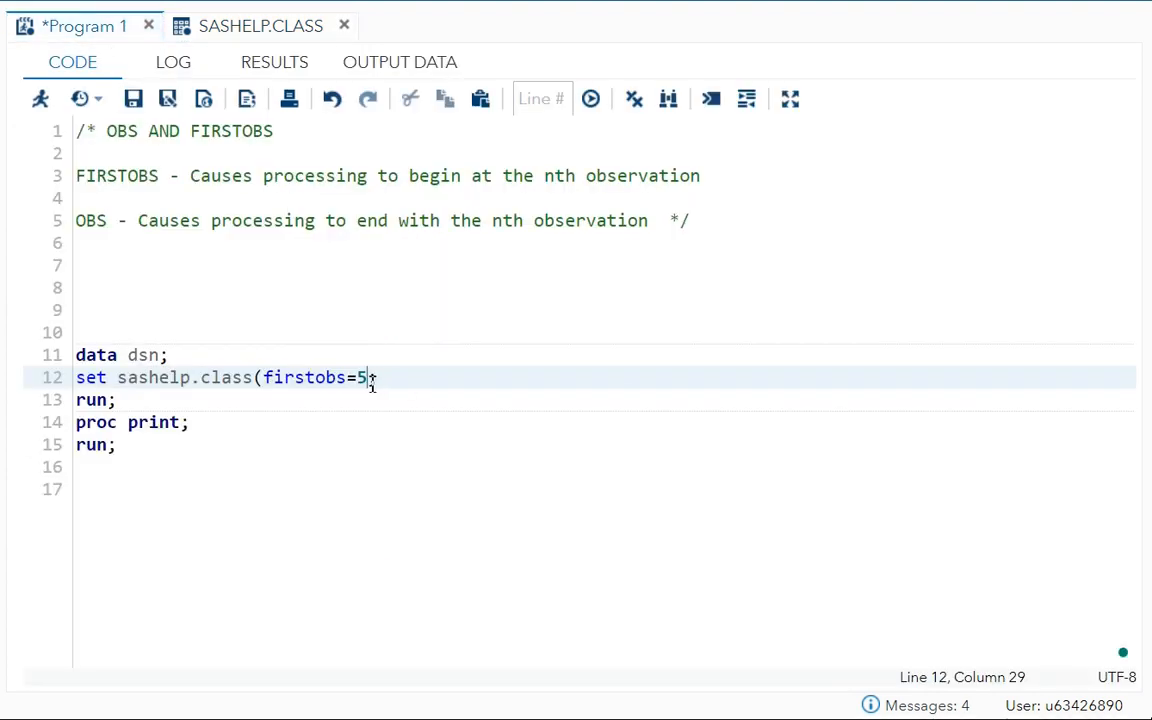
pyautogui.write('obs=10);')
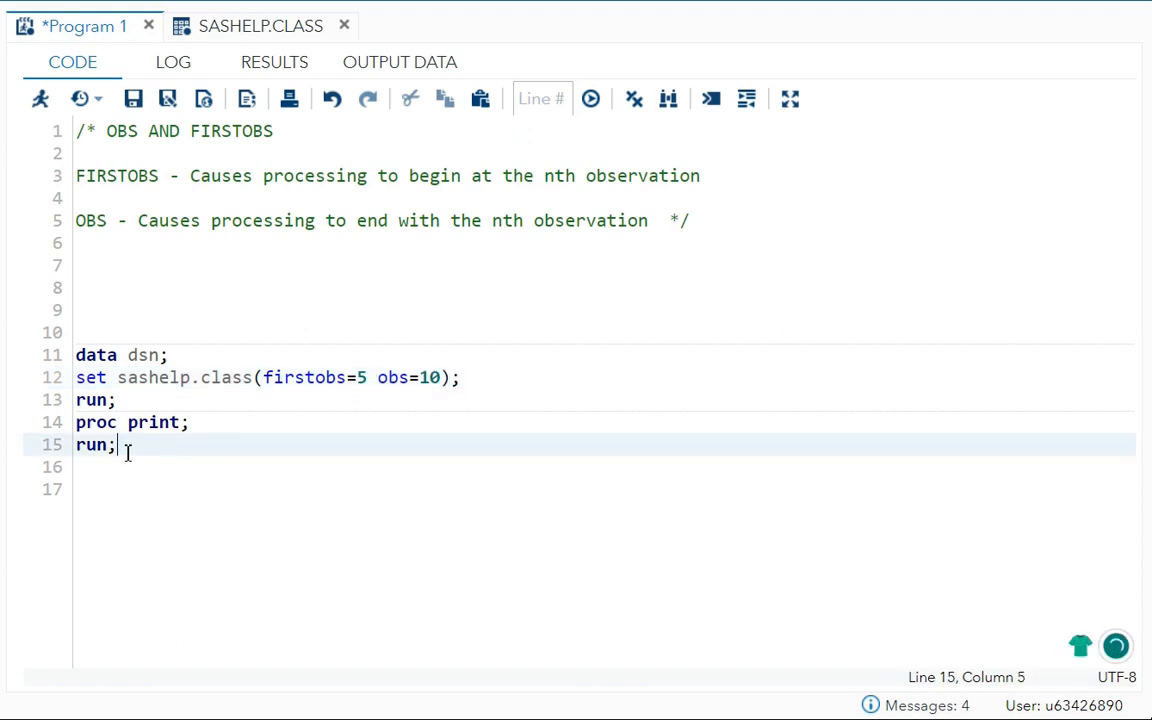
pyautogui.click(590, 98)
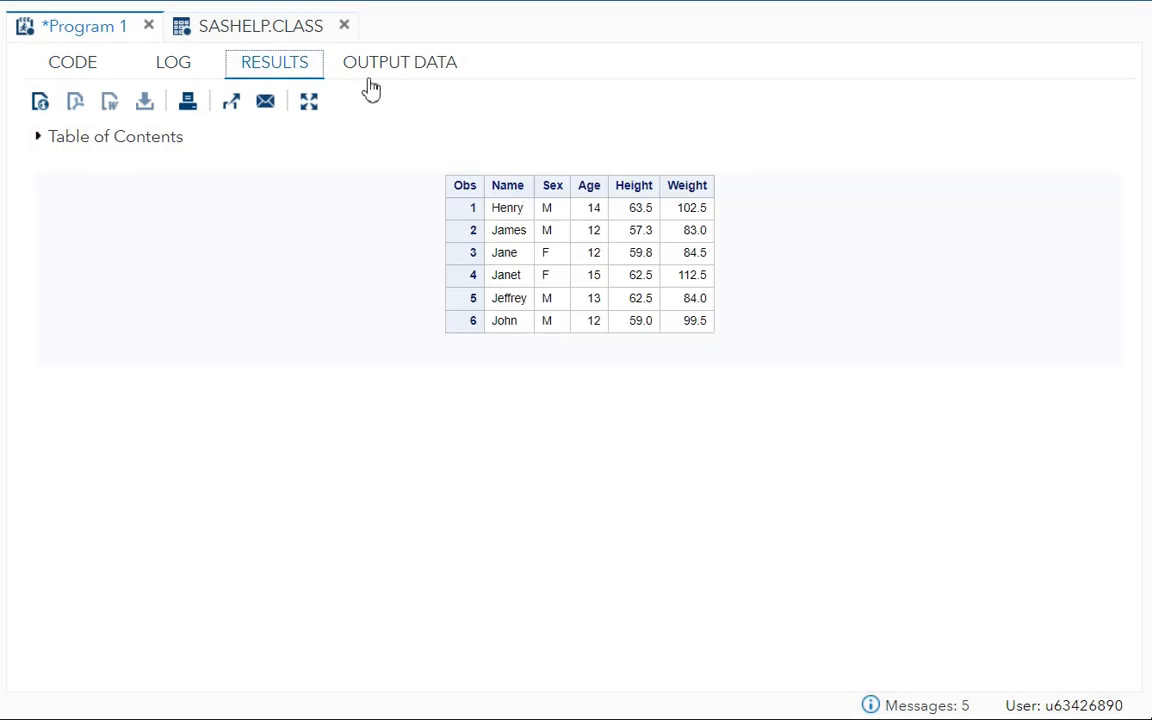
# Review the six-row Results table, then switch back to the program code.
pyautogui.click(259, 25)
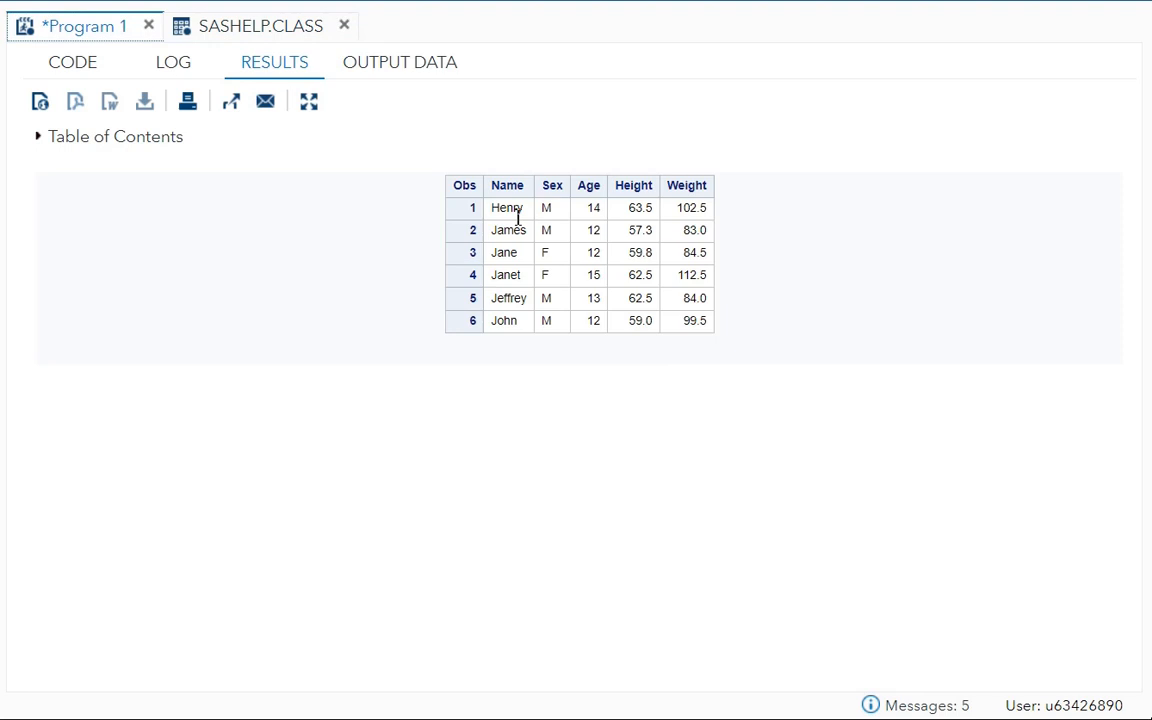
pyautogui.moveTo(528, 321)
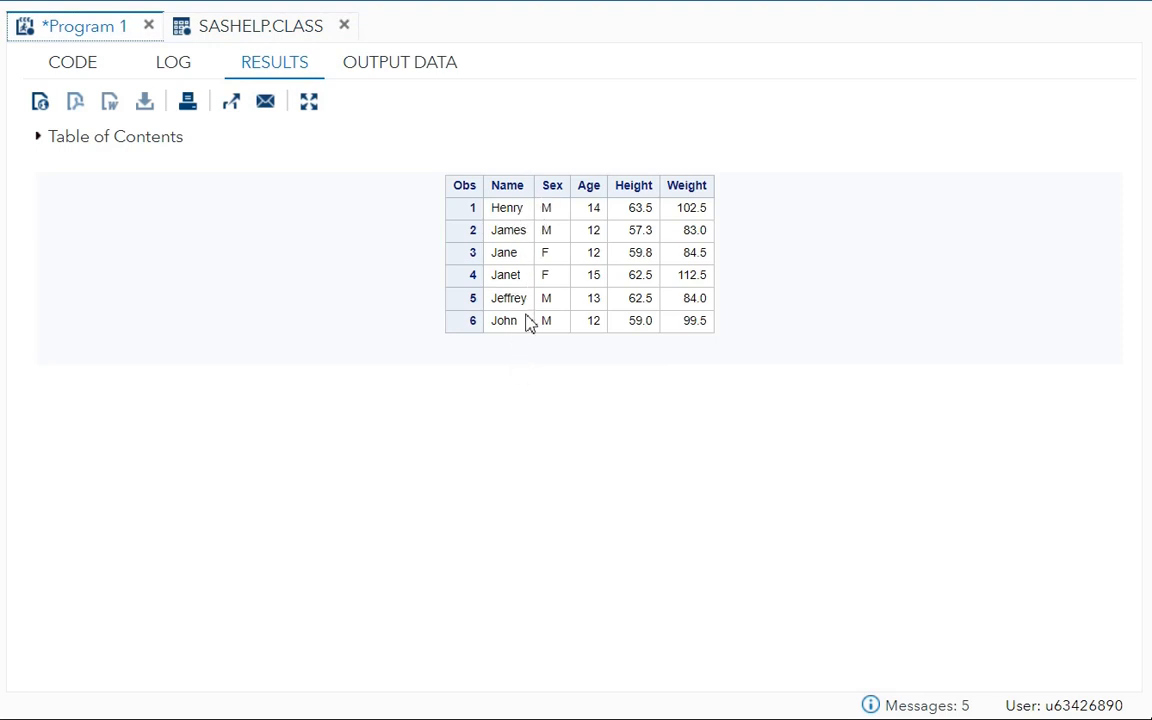
pyautogui.moveTo(520, 293)
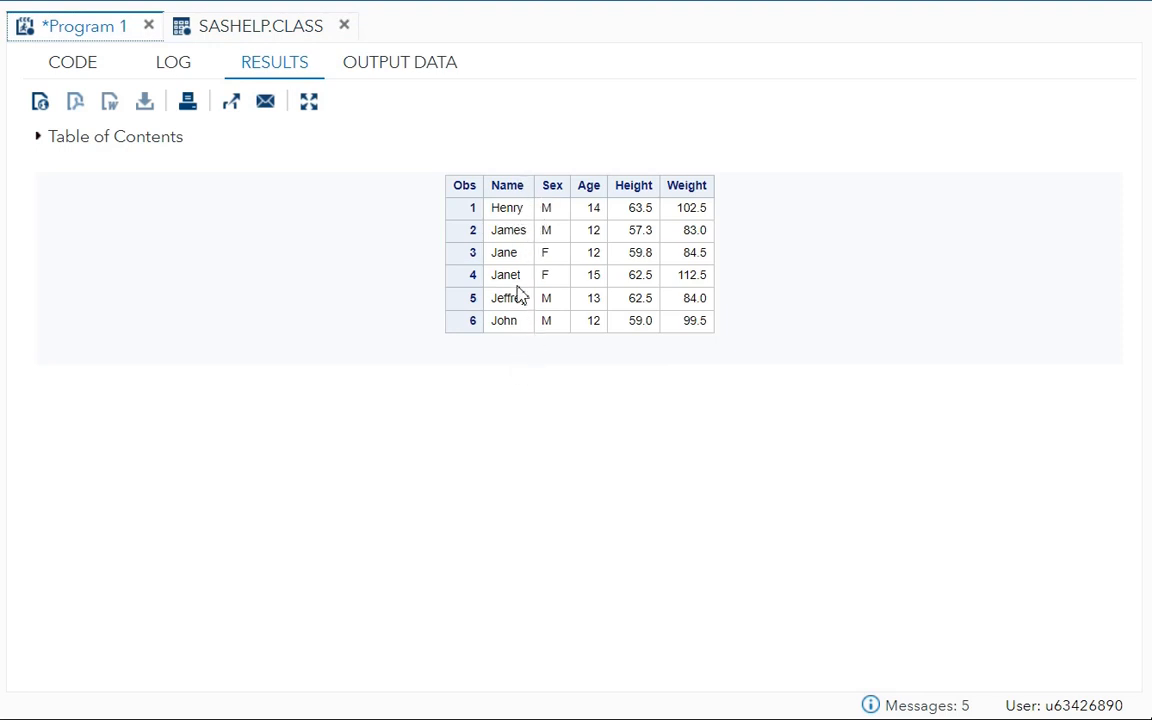
pyautogui.click(72, 62)
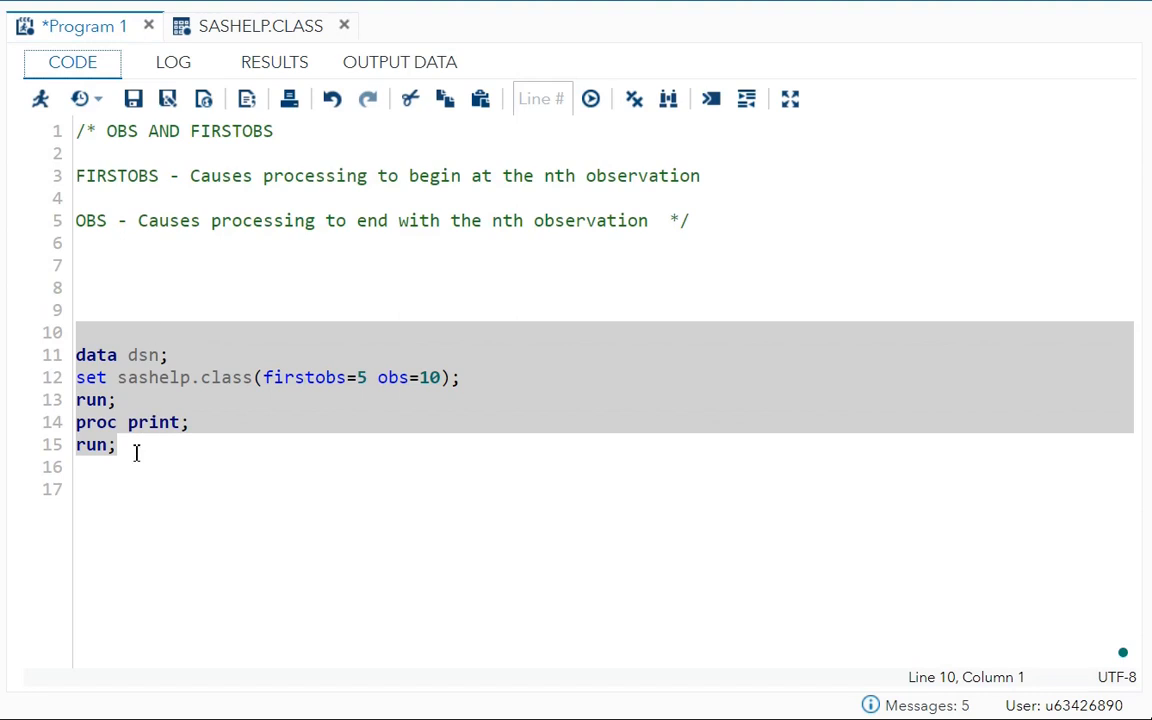
# Delete obs=10 and rerun so firstobs=5 prints 15 students, Henry through William.
pyautogui.click(117, 445)
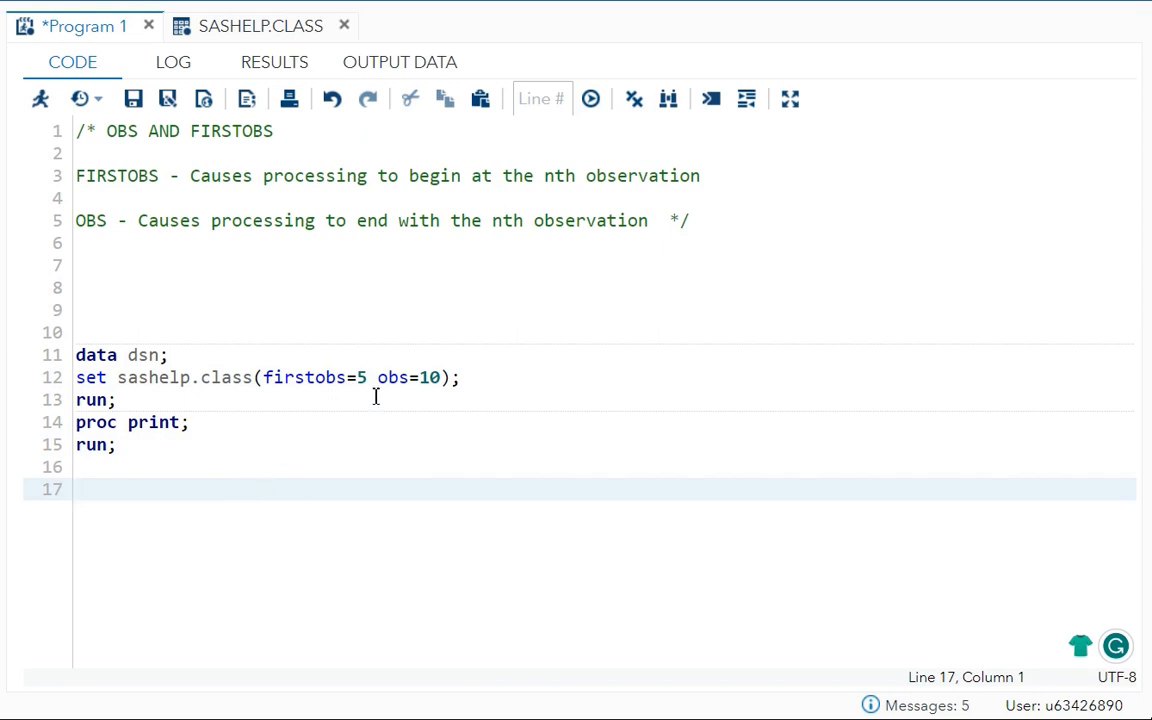
pyautogui.doubleClick(392, 377)
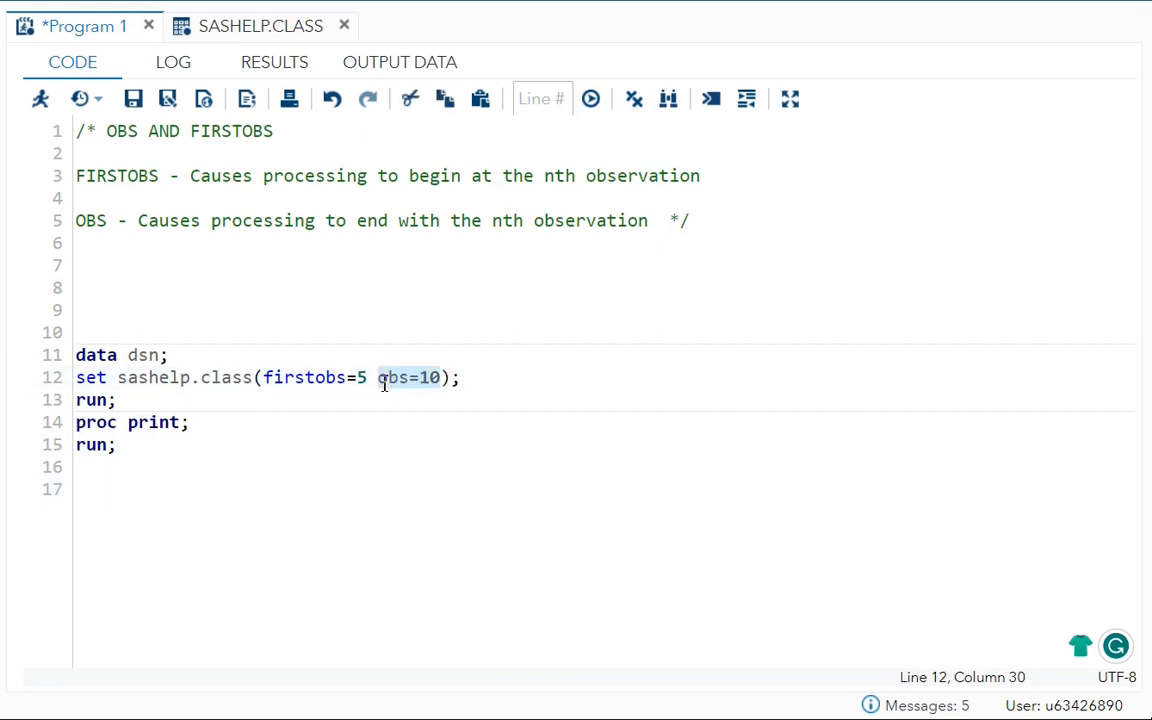
pyautogui.press('Delete')
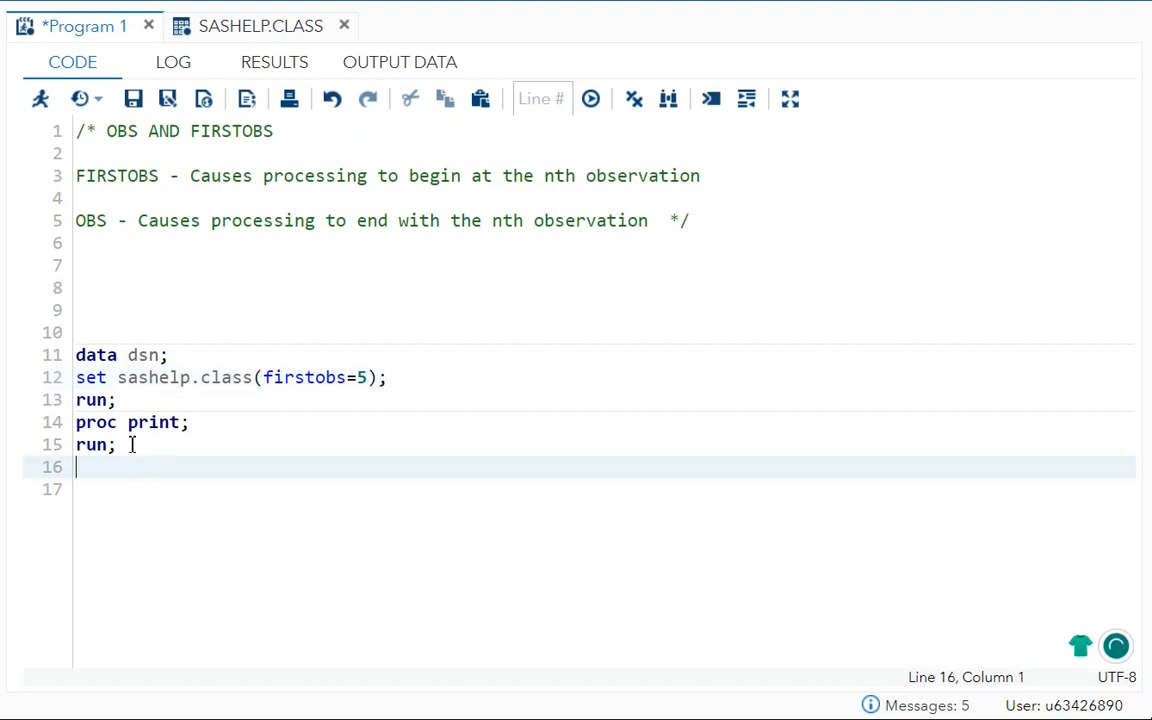
pyautogui.click(590, 98)
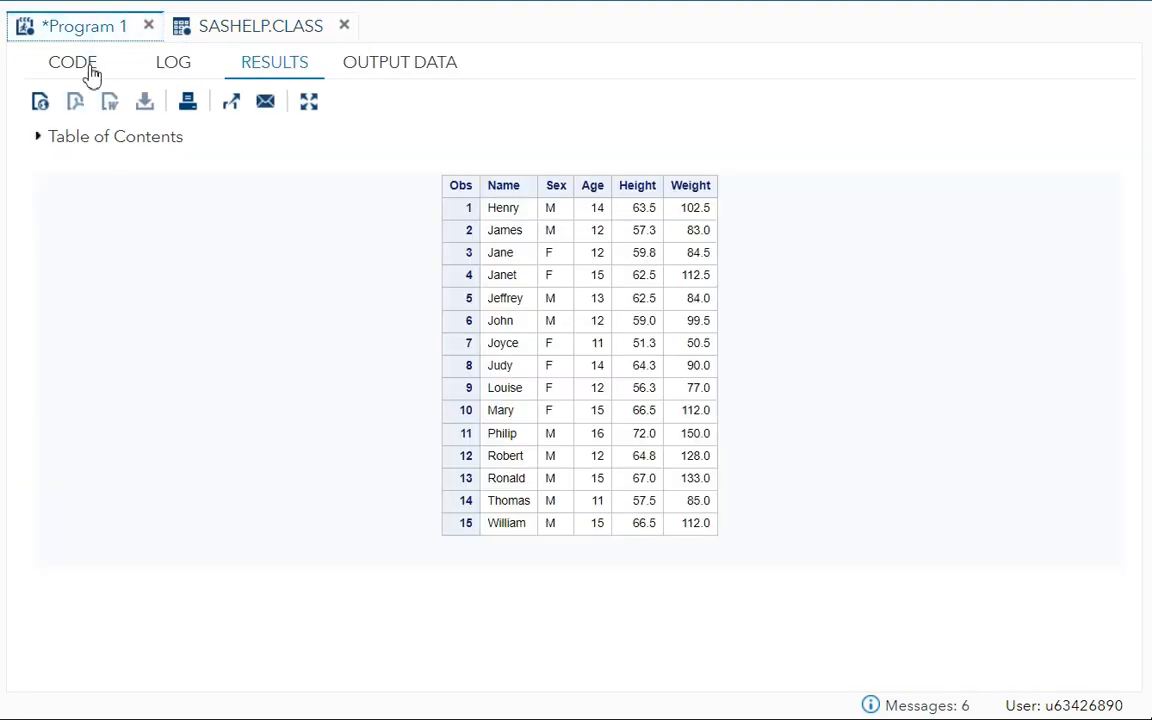
pyautogui.click(72, 61)
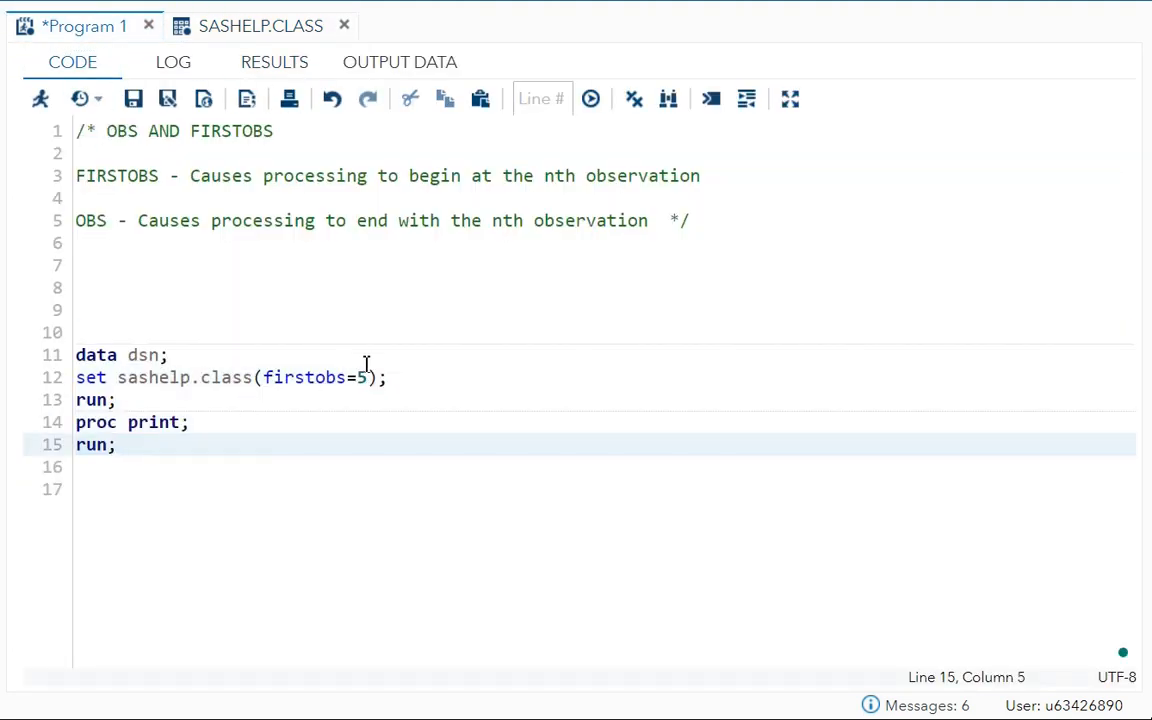
# Change the SET option to obs=5 and rerun, printing Alfred through Henry.
pyautogui.click(315, 377)
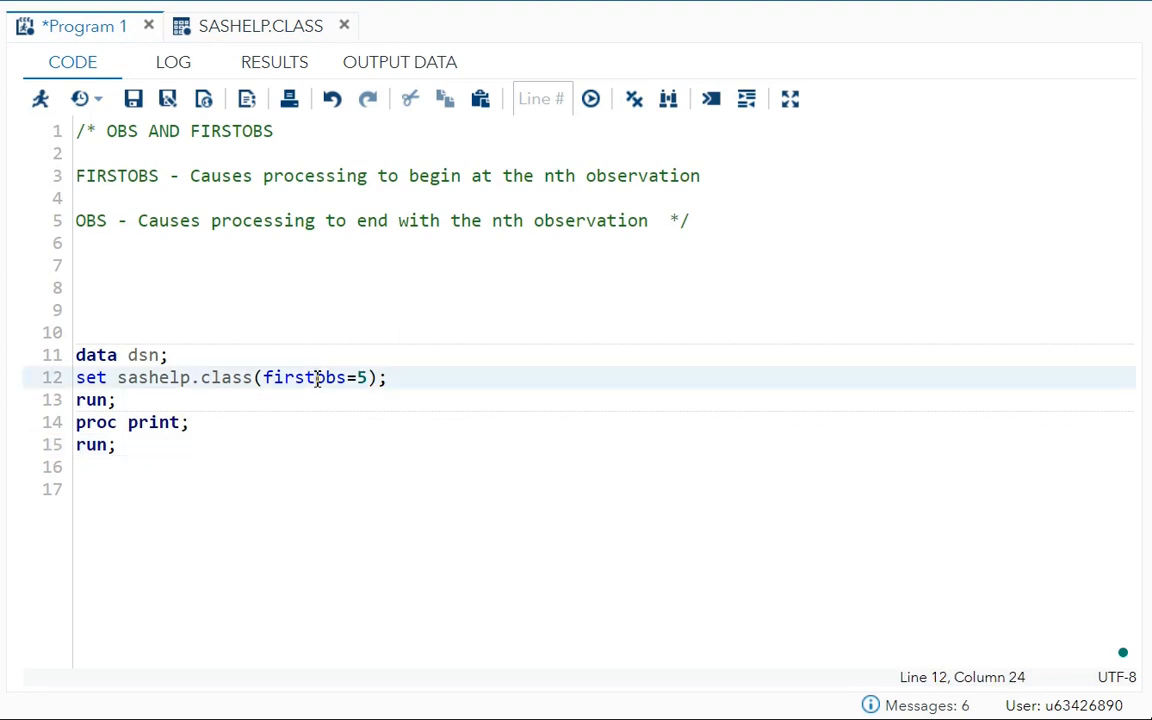
pyautogui.click(259, 25)
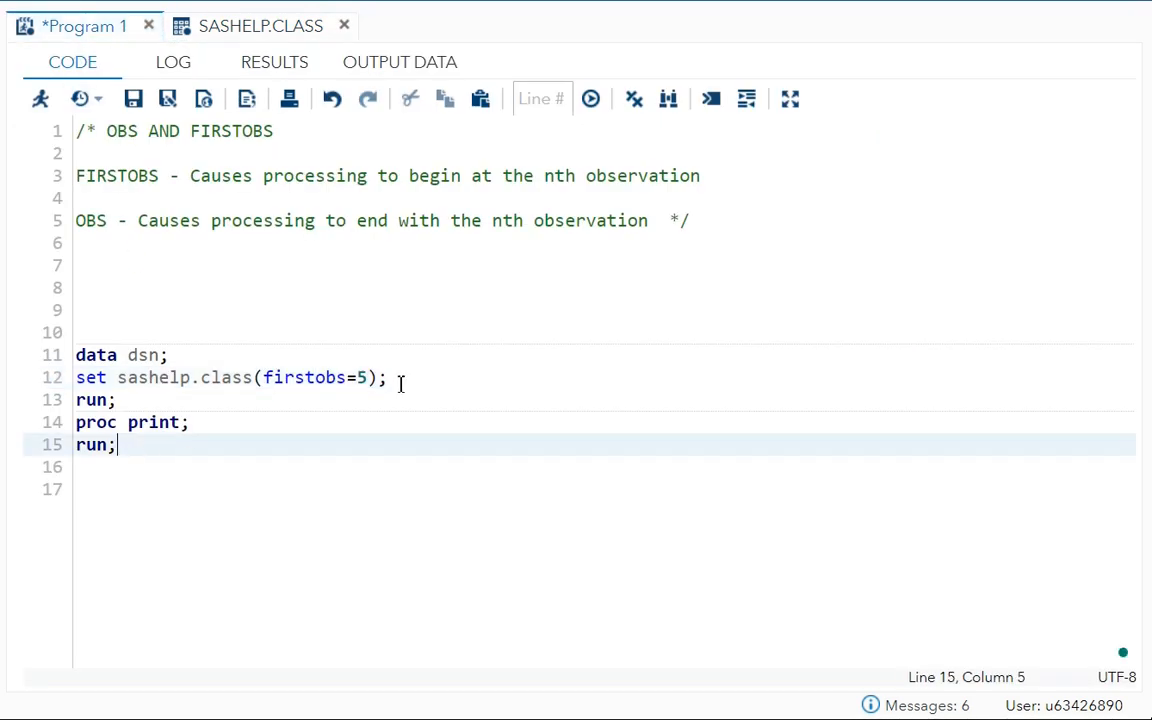
pyautogui.write('obs')
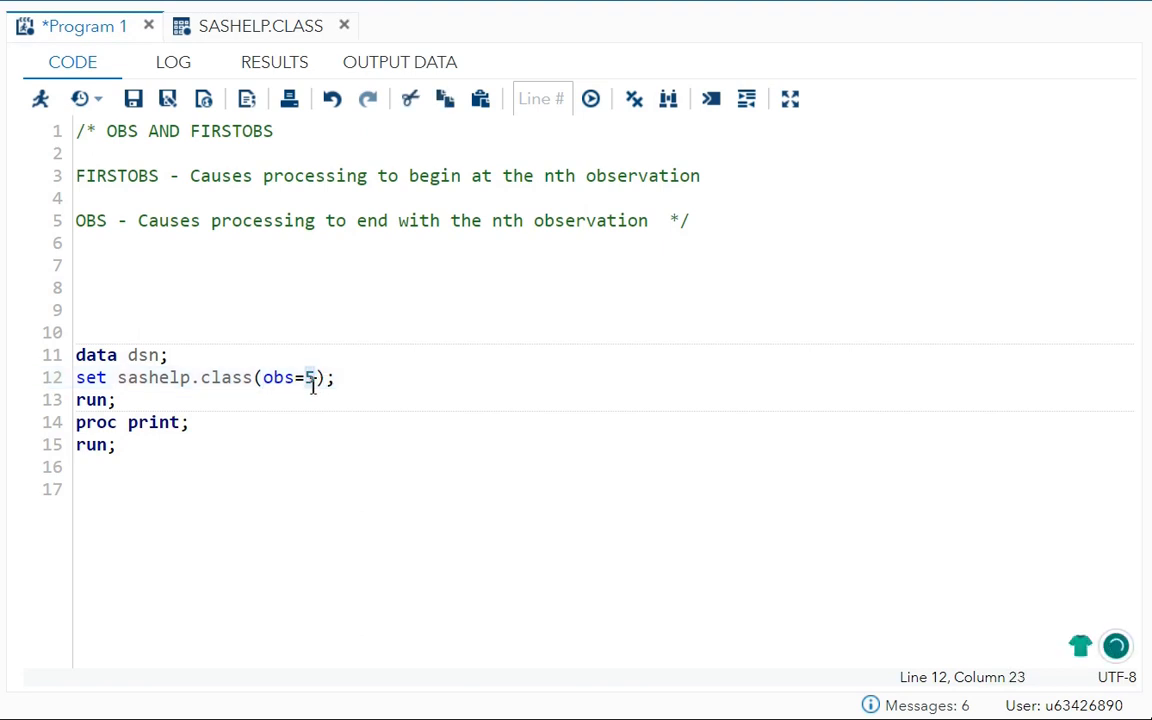
pyautogui.moveTo(308, 417)
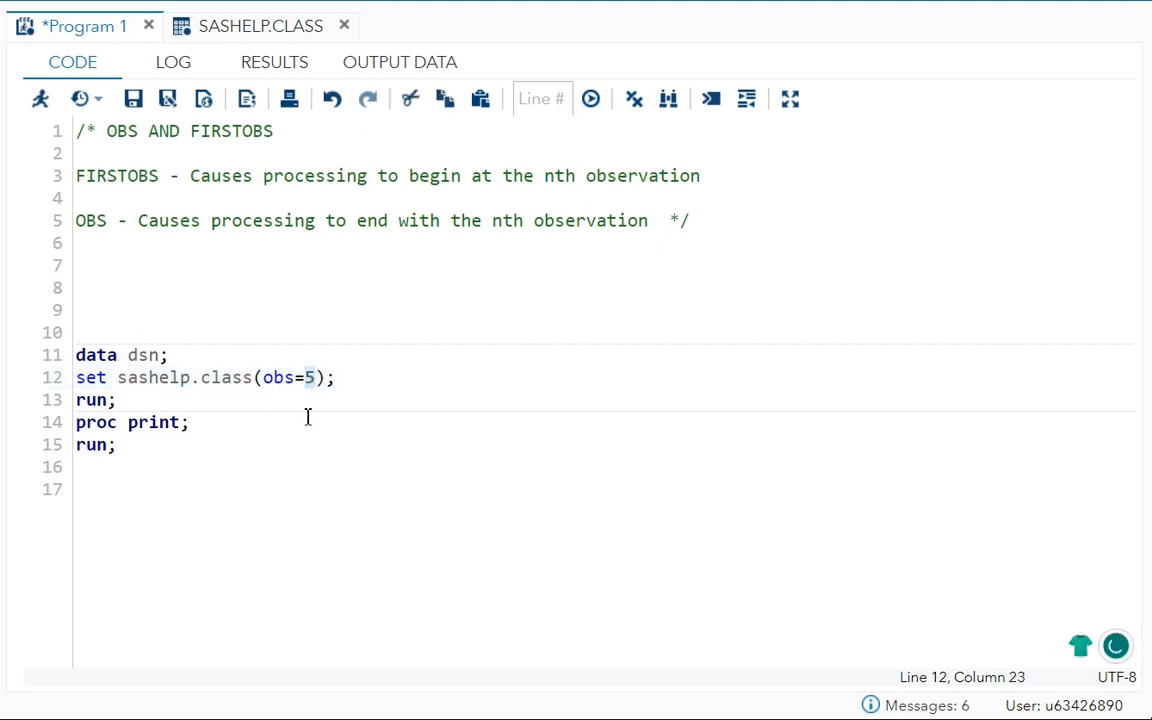
pyautogui.click(260, 25)
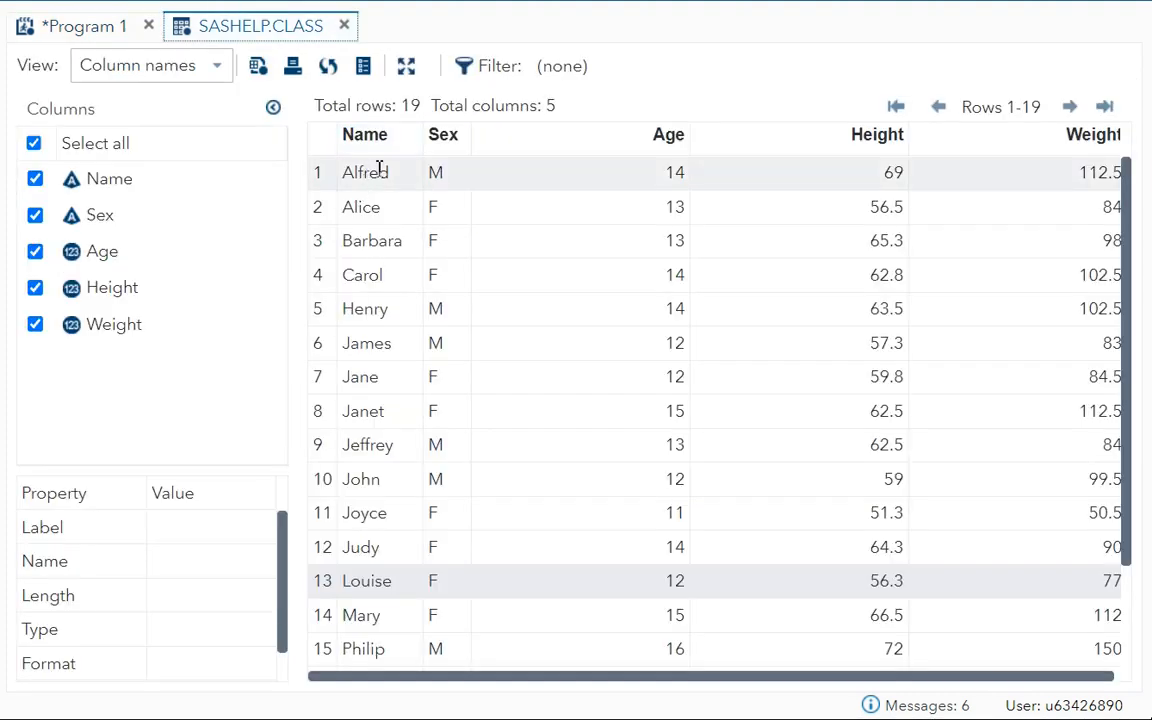
pyautogui.moveTo(371, 320)
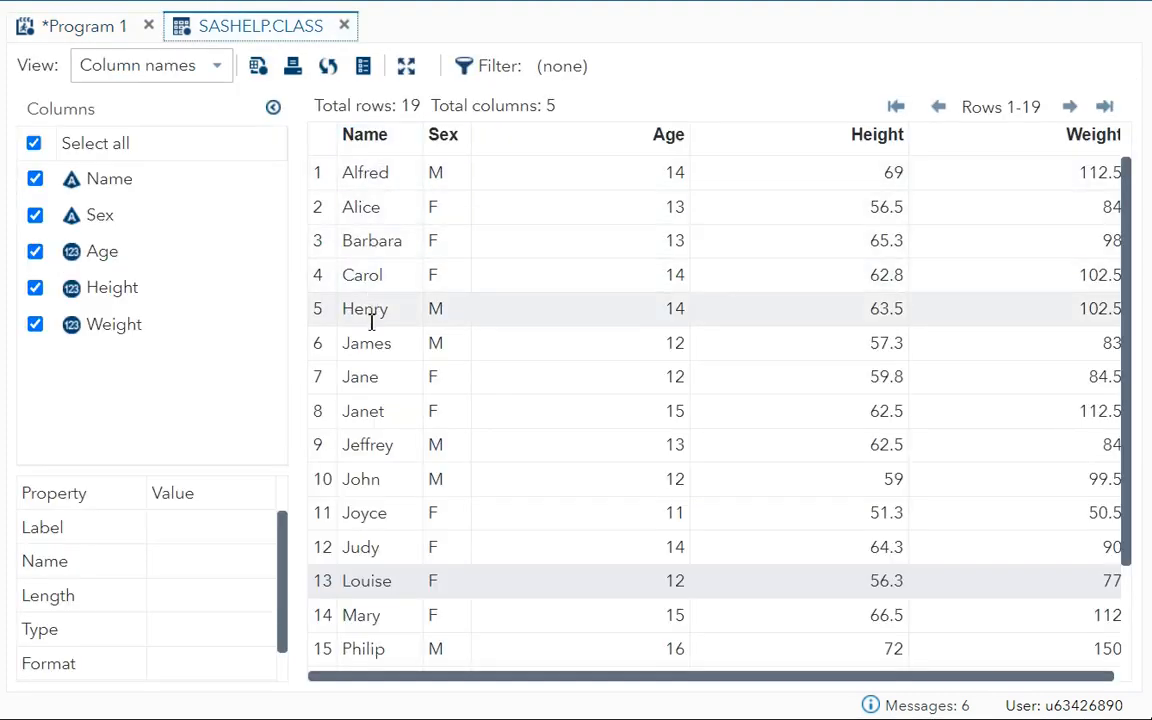
pyautogui.click(85, 25)
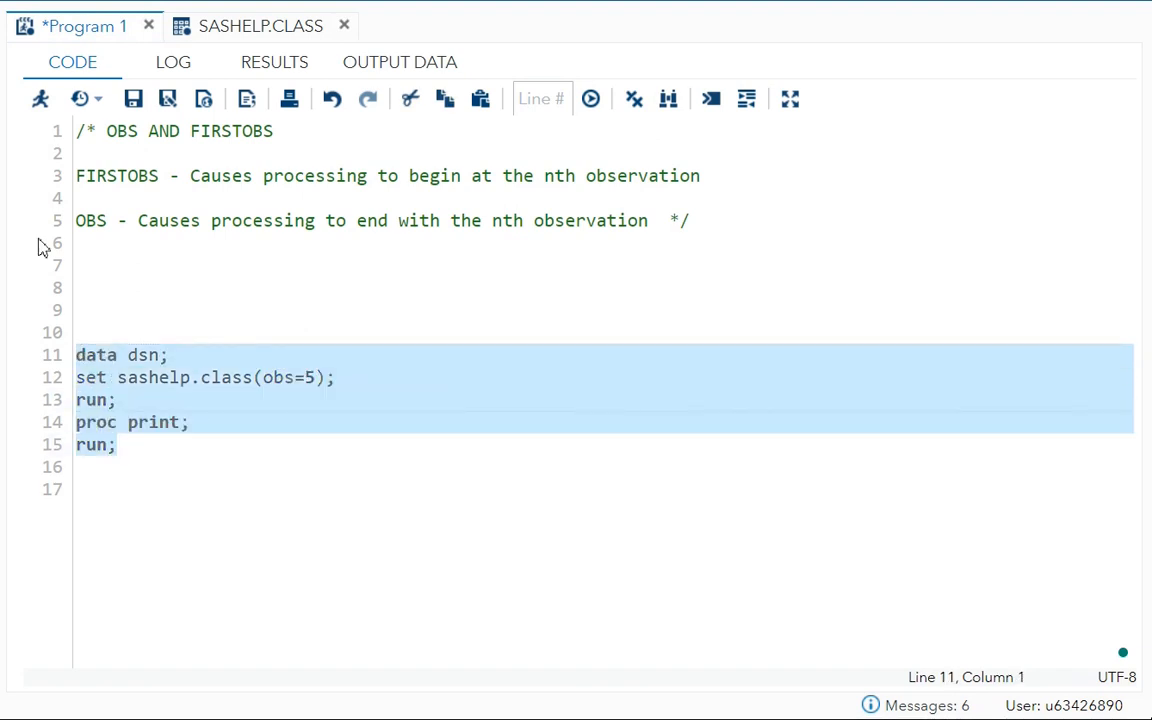
pyautogui.click(590, 98)
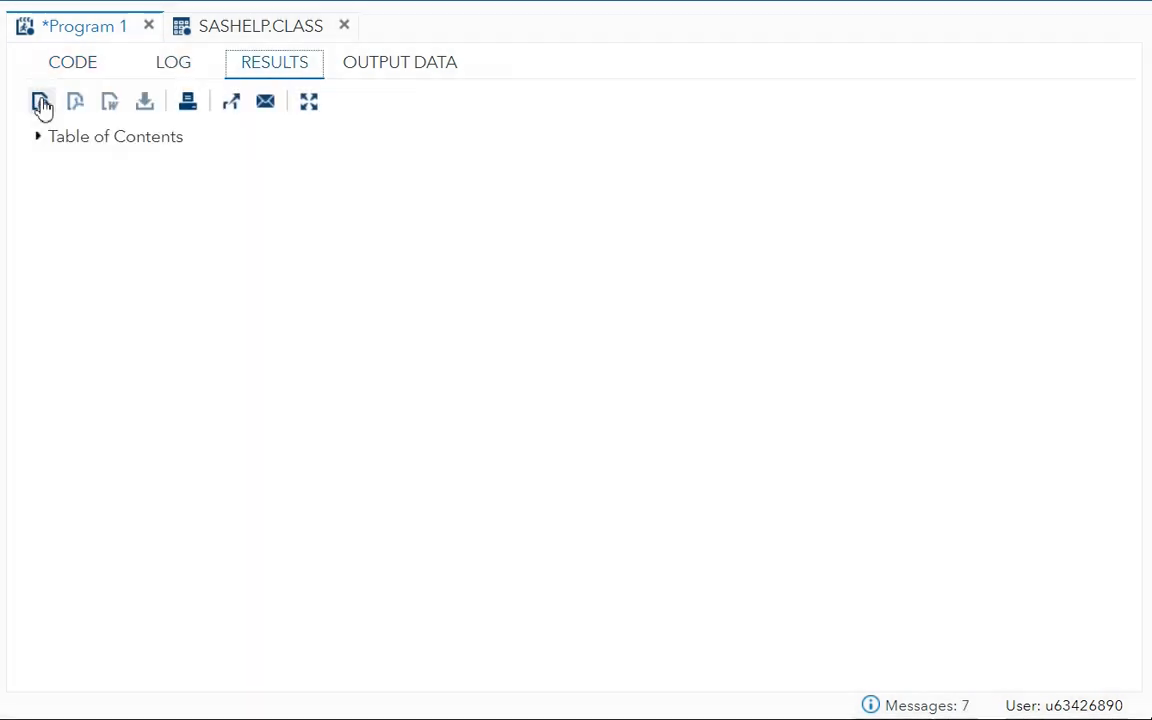
pyautogui.click(40, 101)
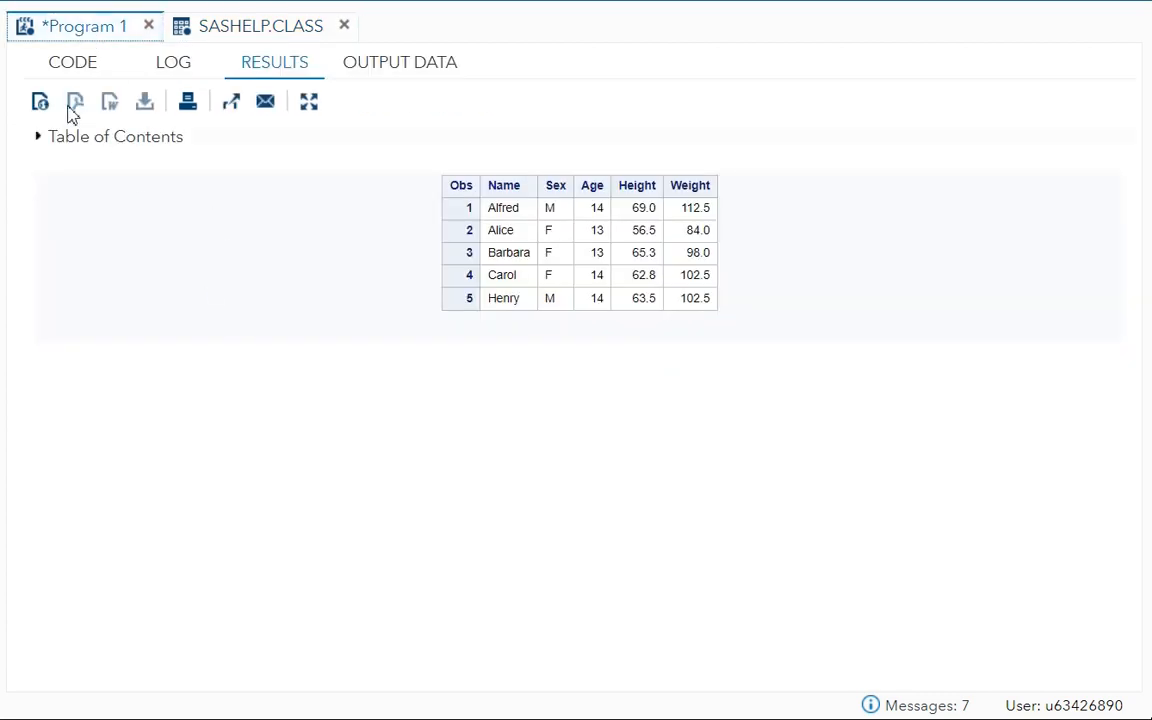
pyautogui.click(72, 62)
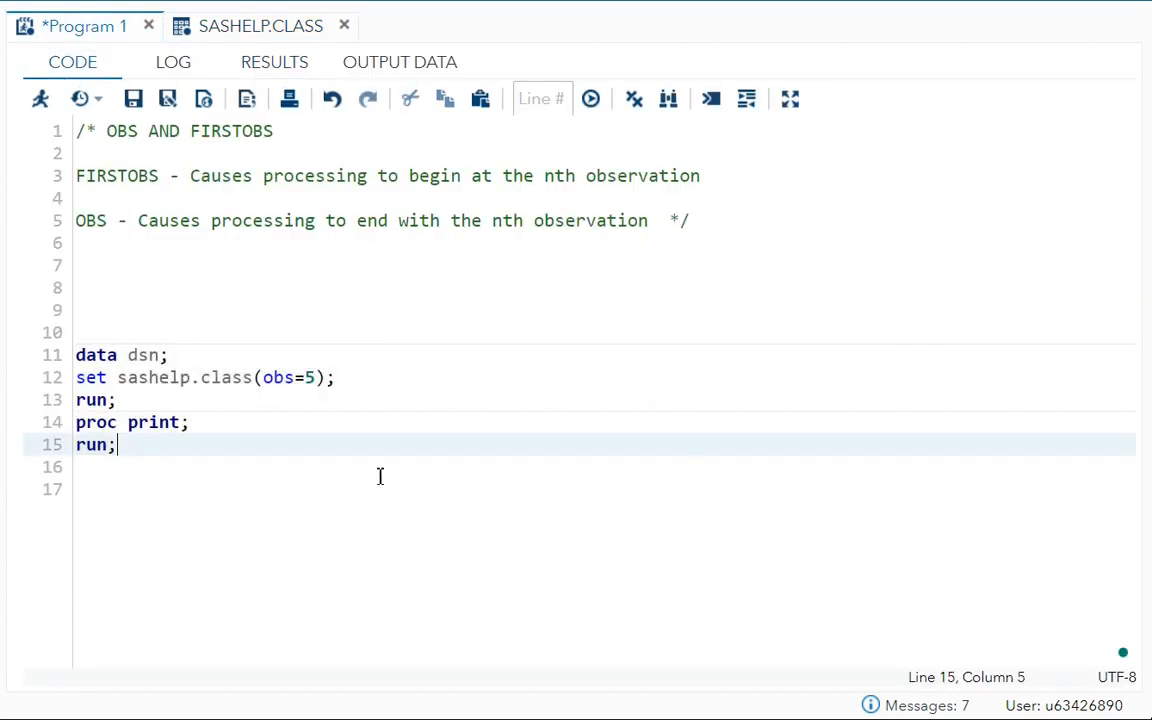
pyautogui.moveTo(428, 470)
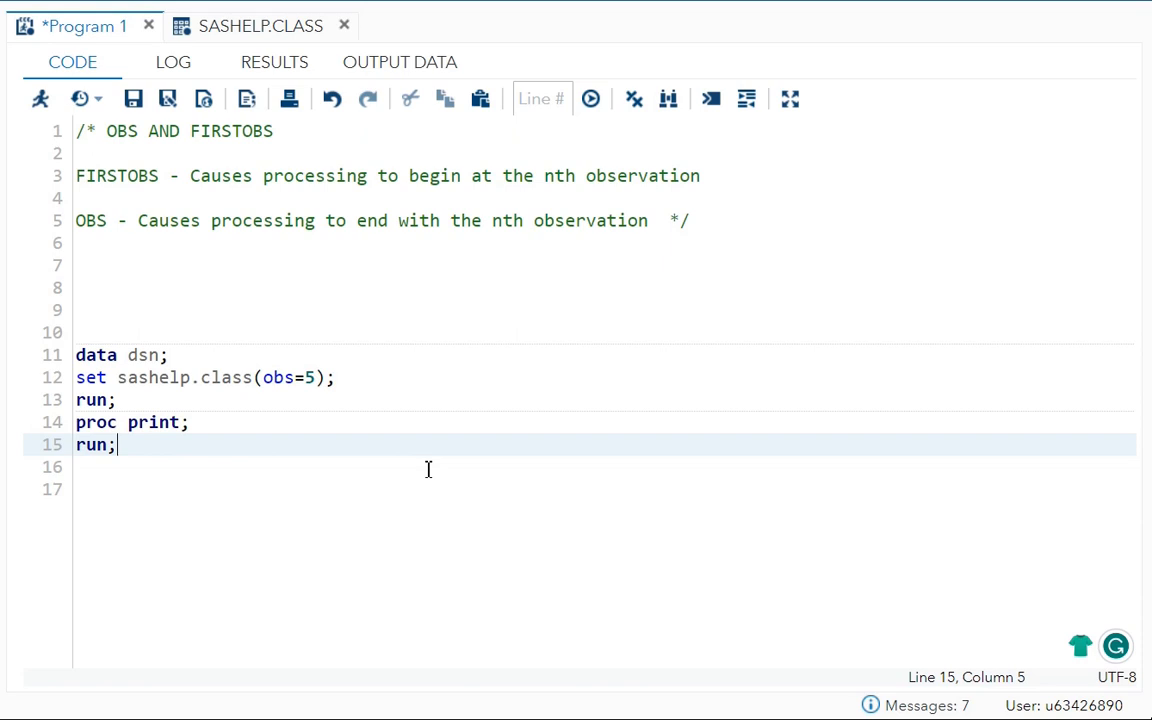
pyautogui.moveTo(145, 455)
pyautogui.write('/*')
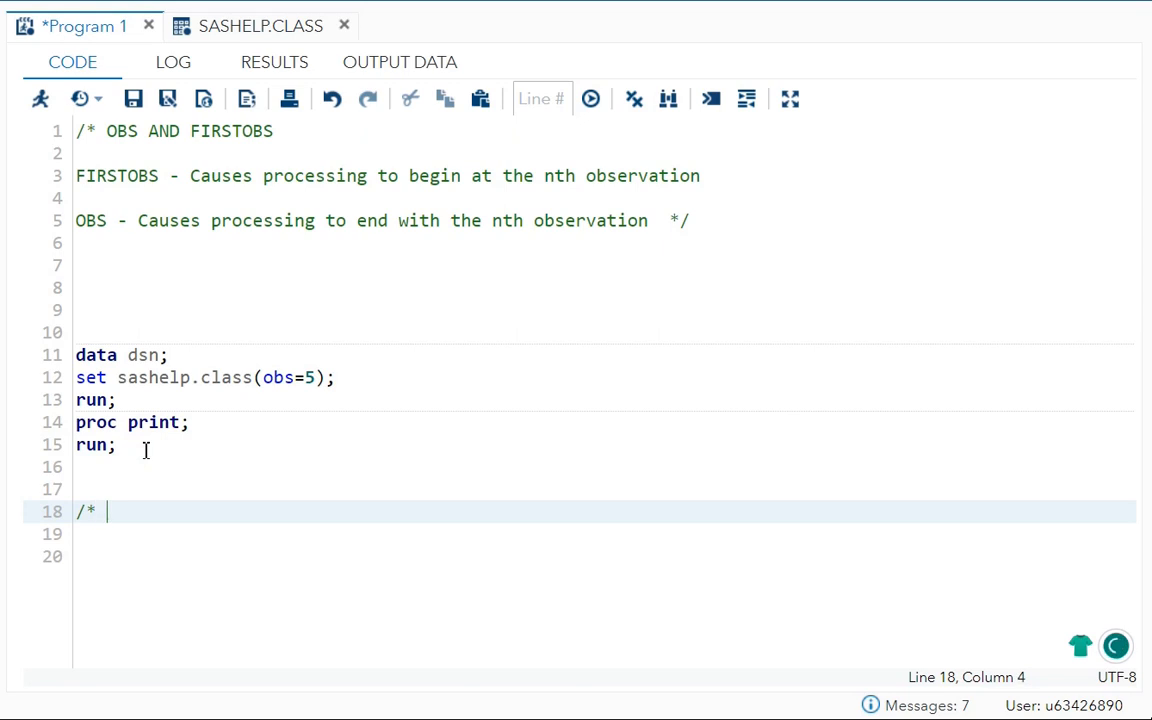
# Add a /* _n_*/ comment below the code and remove (obs=5) from the SET statement.
pyautogui.write('" "')
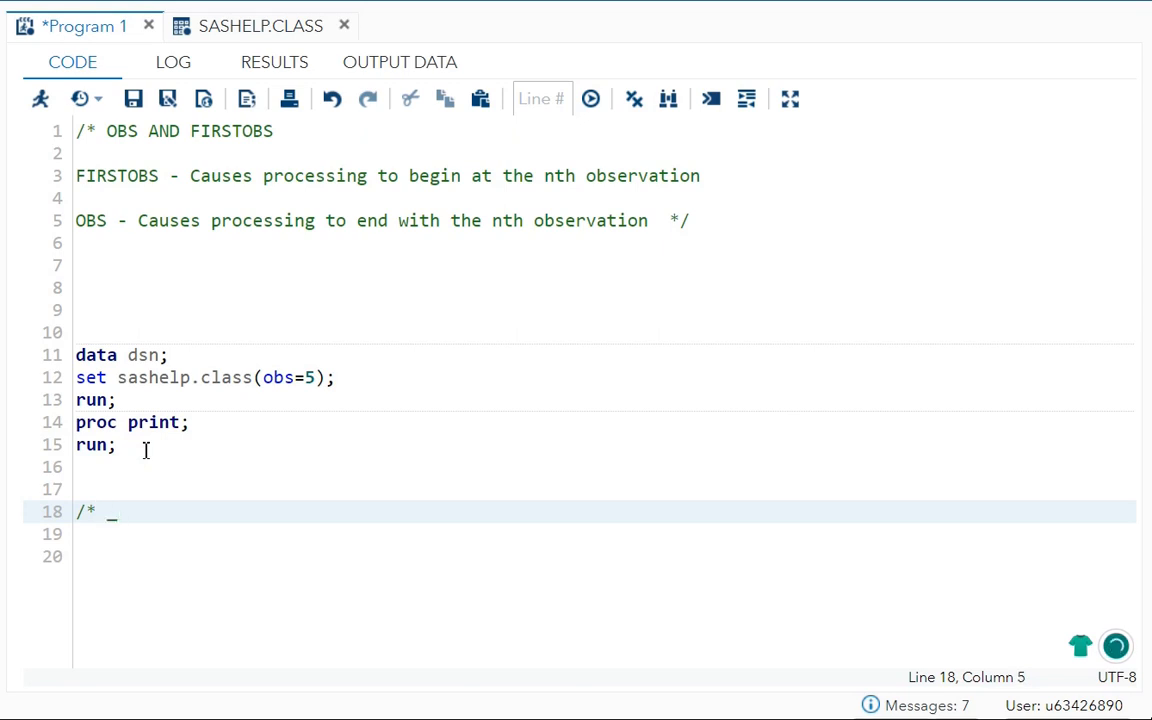
pyautogui.write('n_')
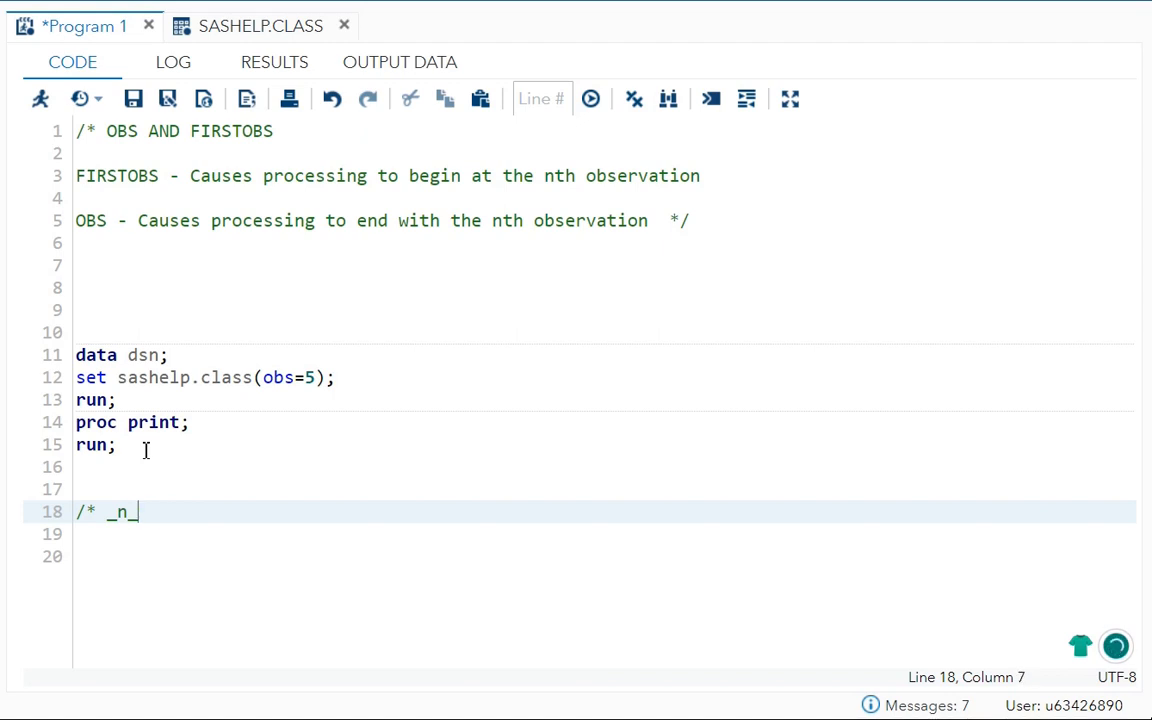
pyautogui.write('*/')
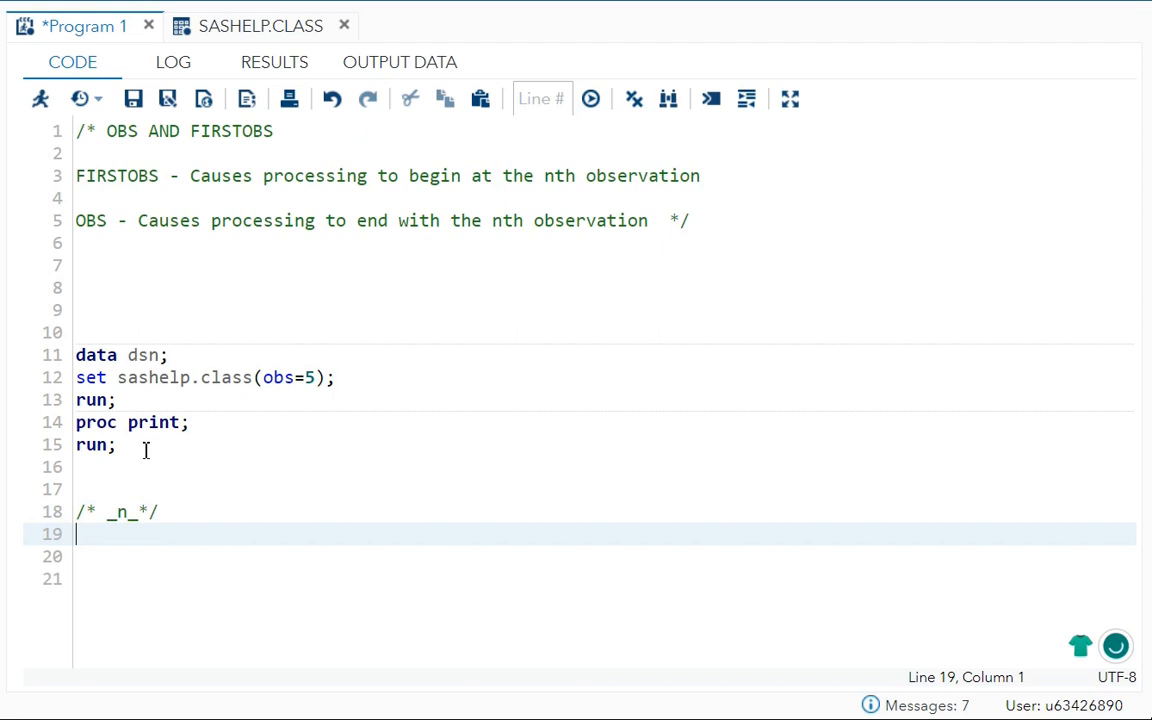
pyautogui.write('da')
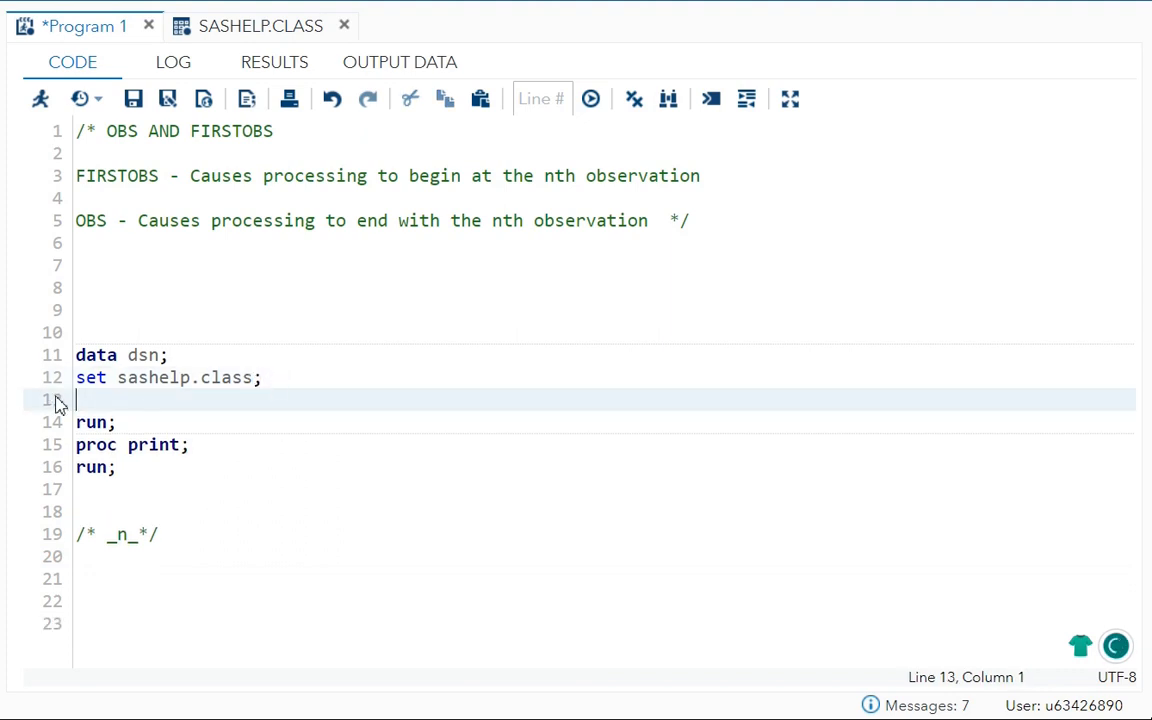
# Insert 'if _n_ <5;' and run, printing Alfred, Alice, Barbara and Carol.
pyautogui.write('if _')
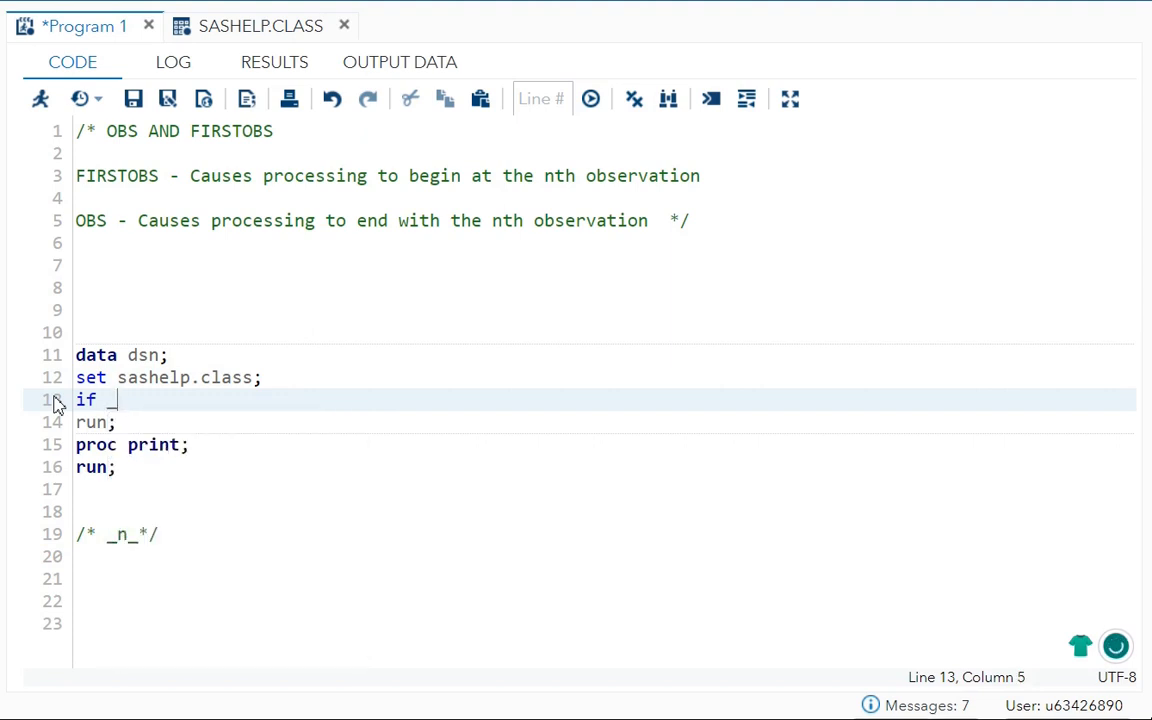
pyautogui.write('n_')
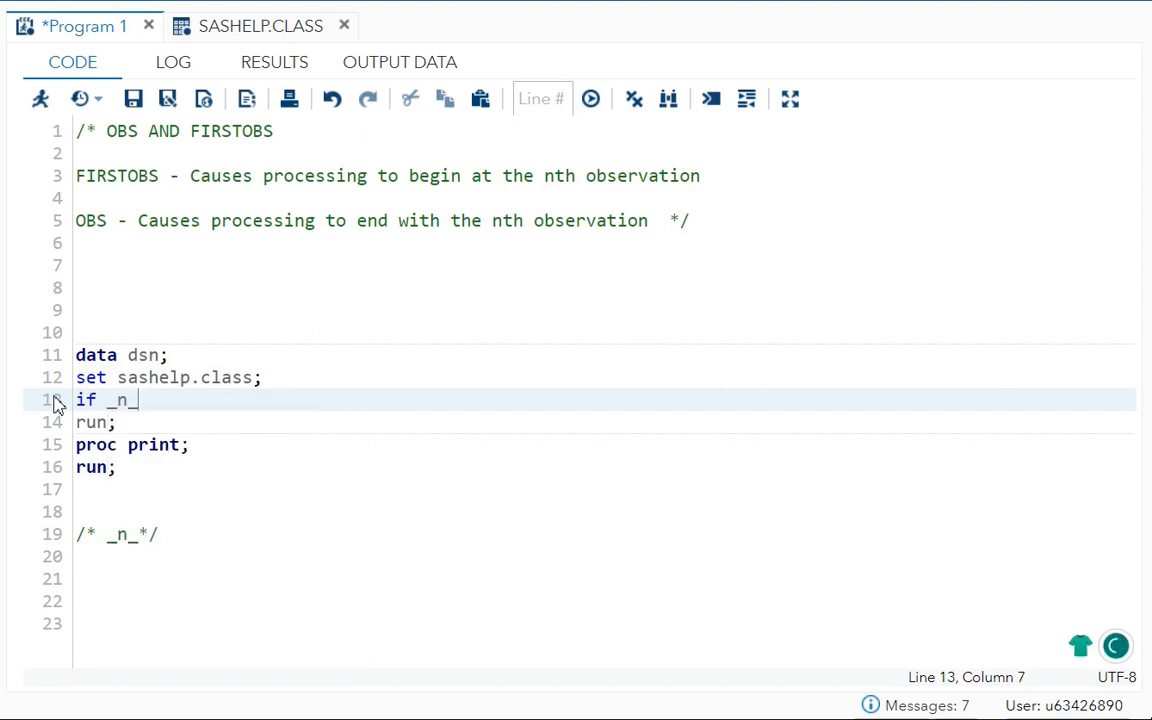
pyautogui.write('<')
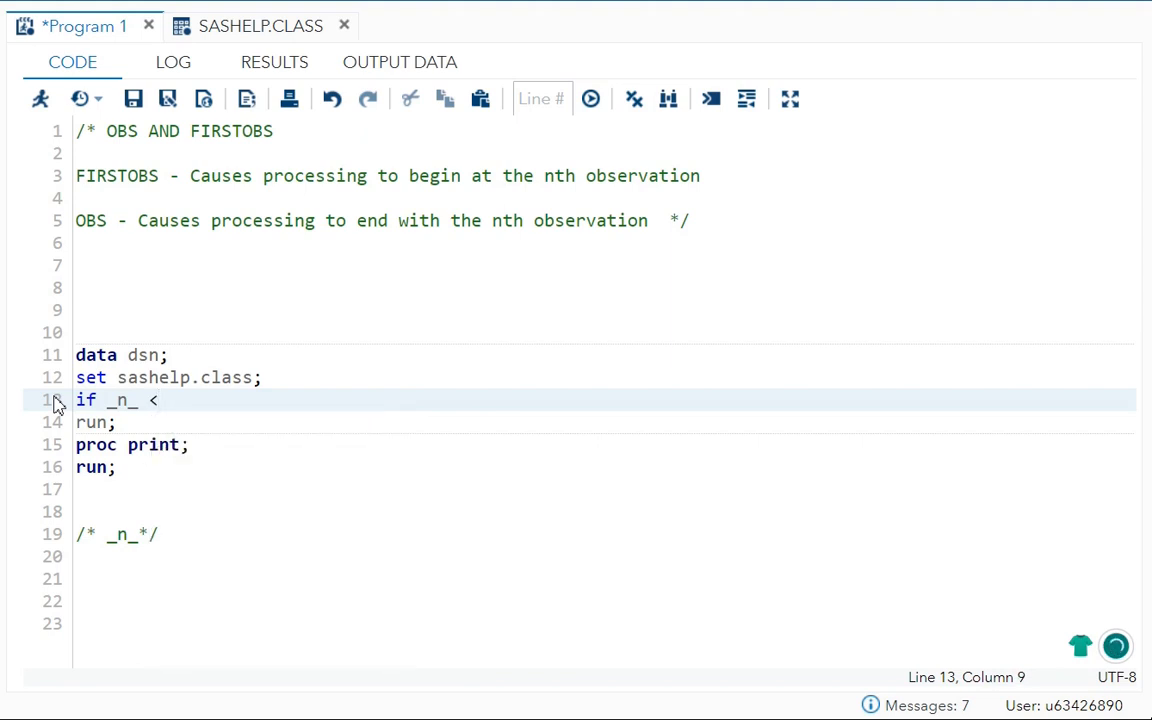
pyautogui.write('5')
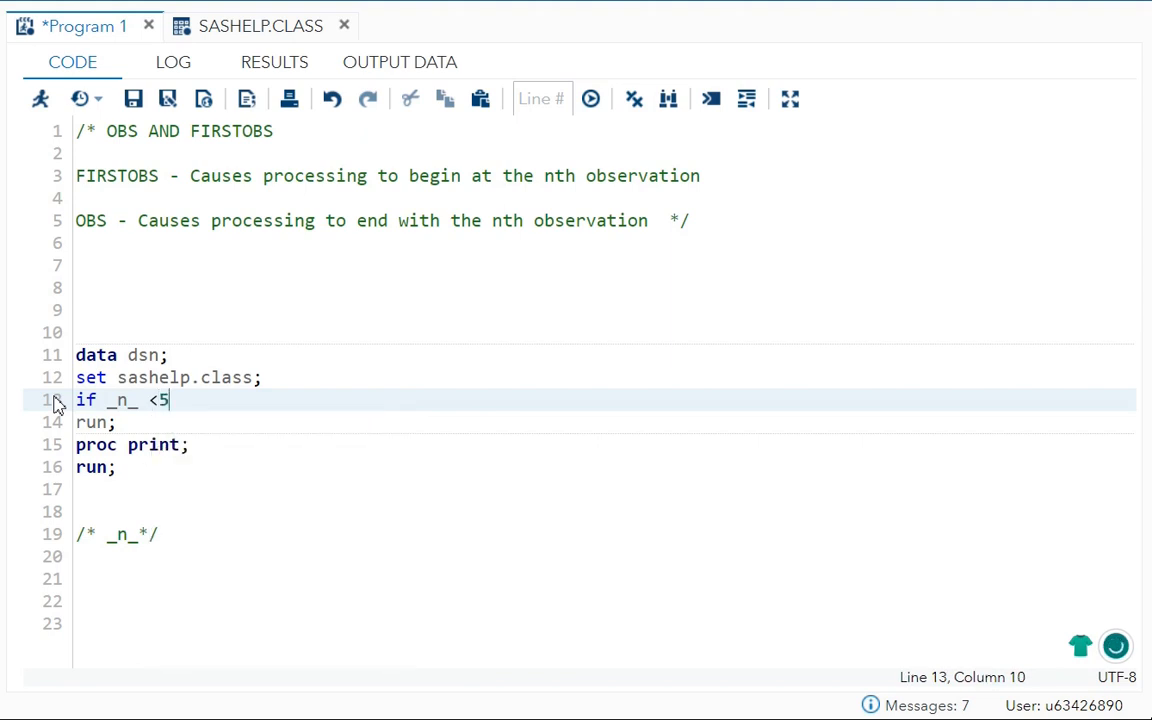
pyautogui.write(';')
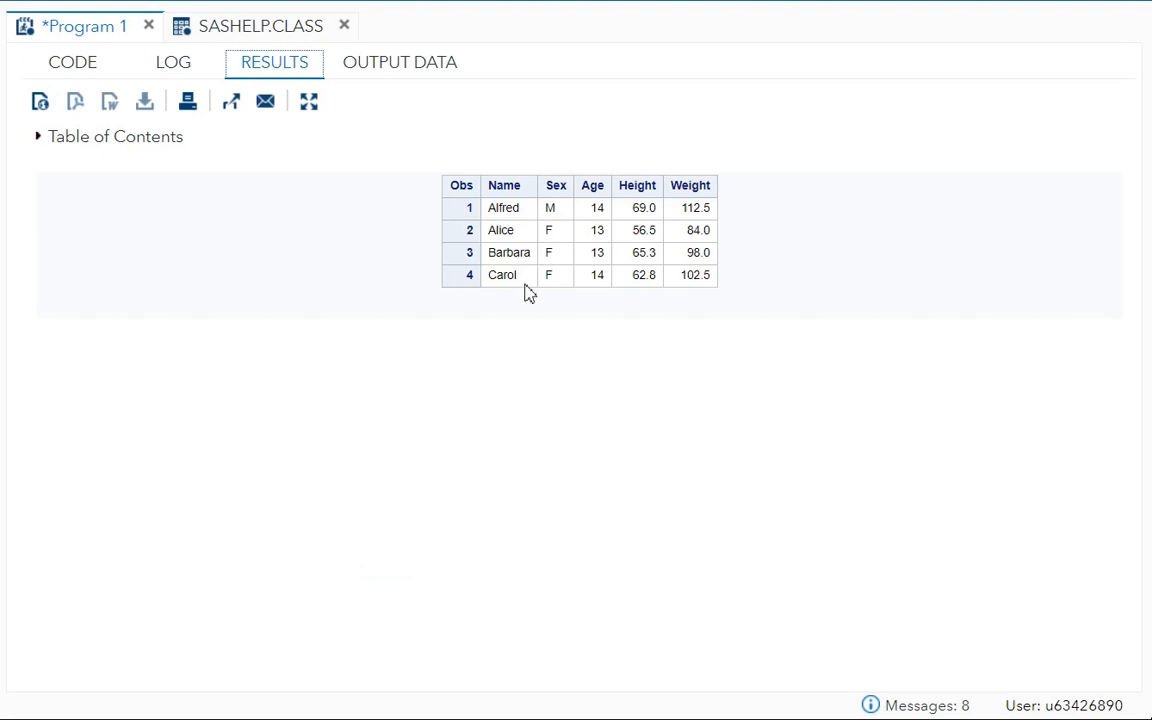
pyautogui.moveTo(520, 280)
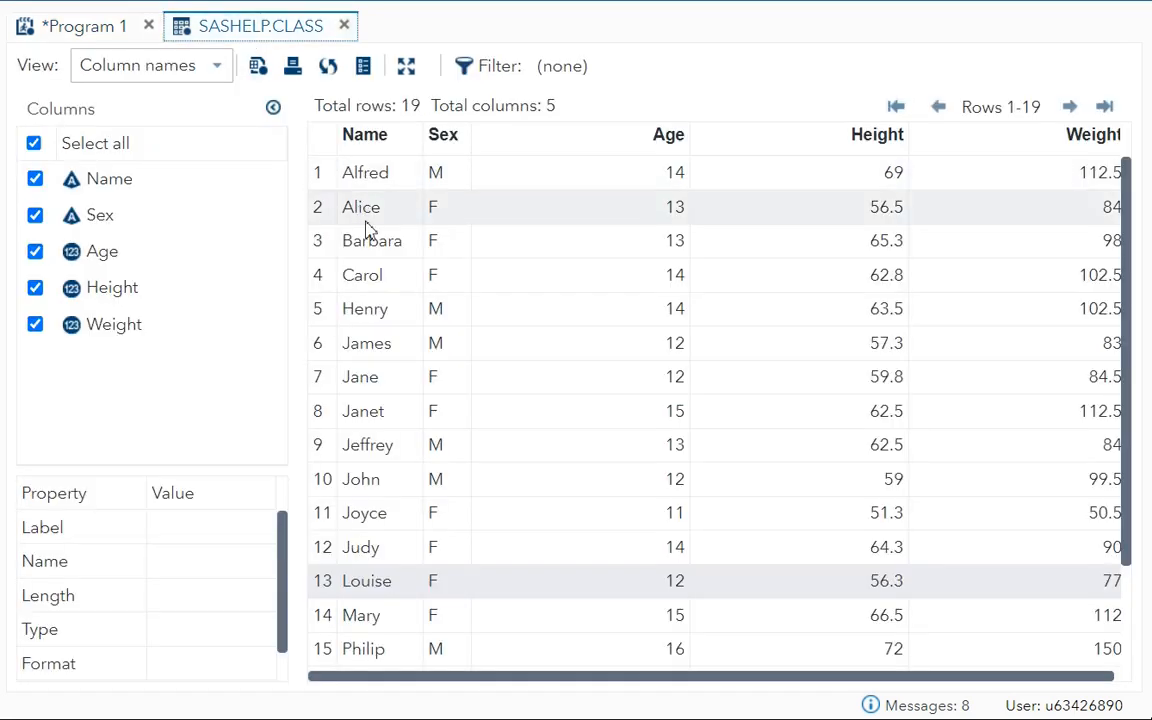
pyautogui.click(85, 25)
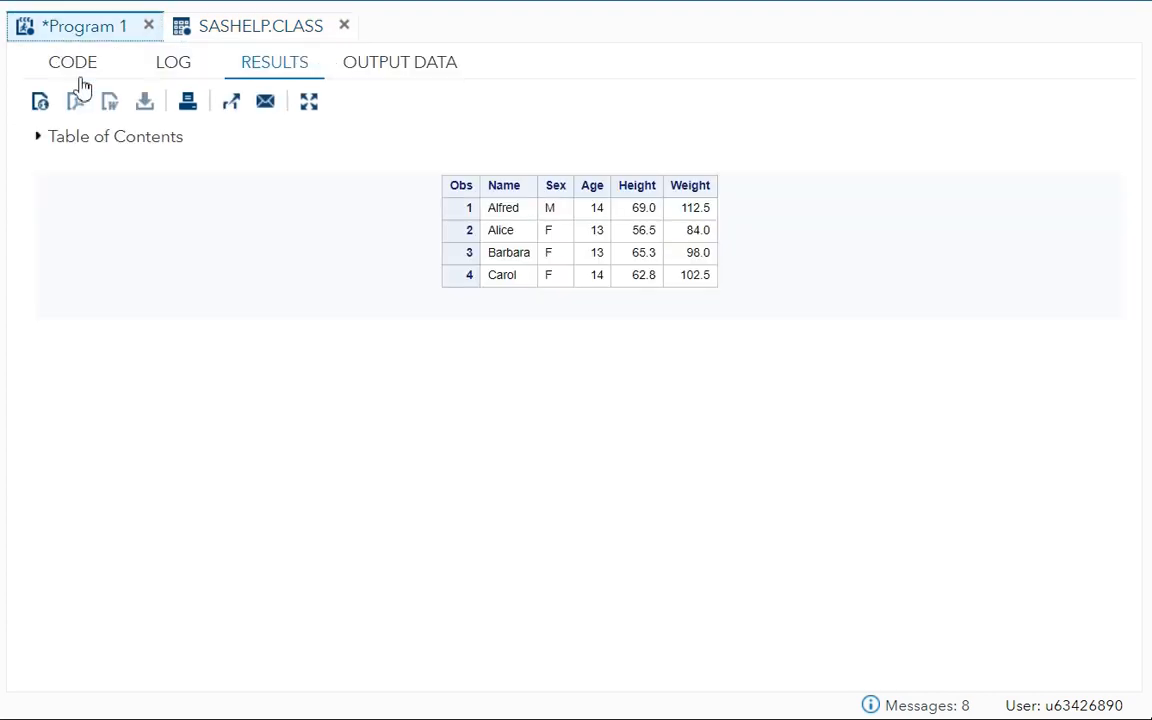
pyautogui.click(72, 61)
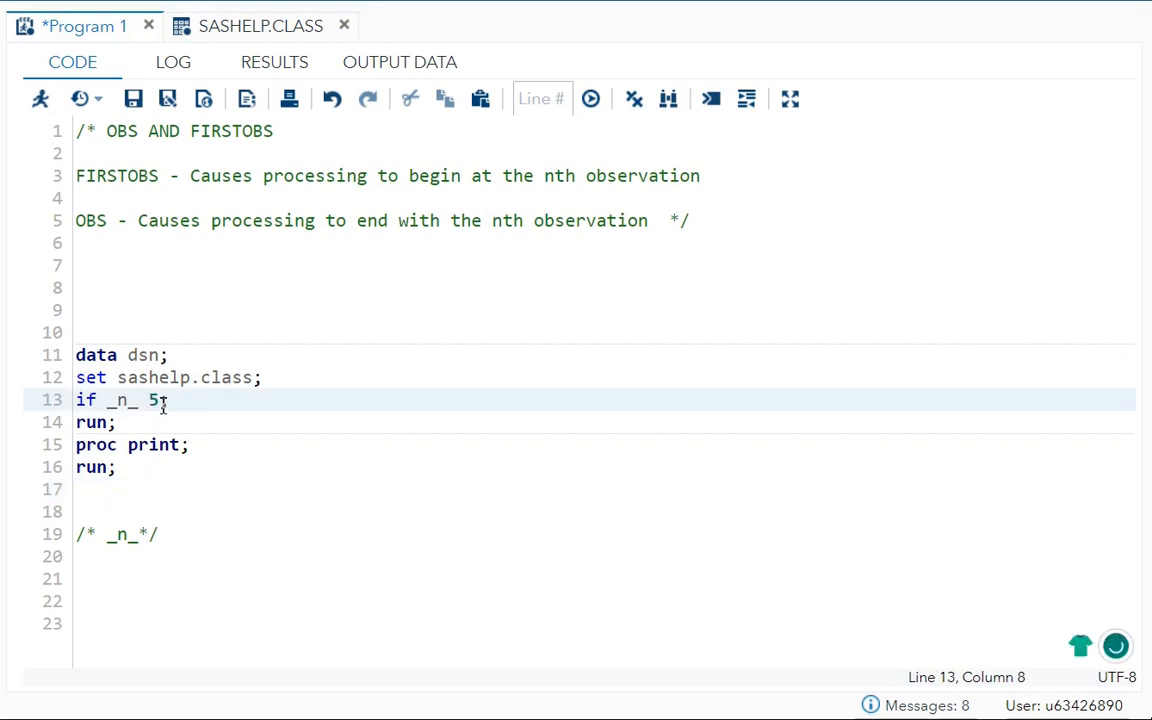
# Change the IF line to 'if _n_ >5 and _n_ <10;' and rerun, printing James through Jeffrey.
pyautogui.write('>')
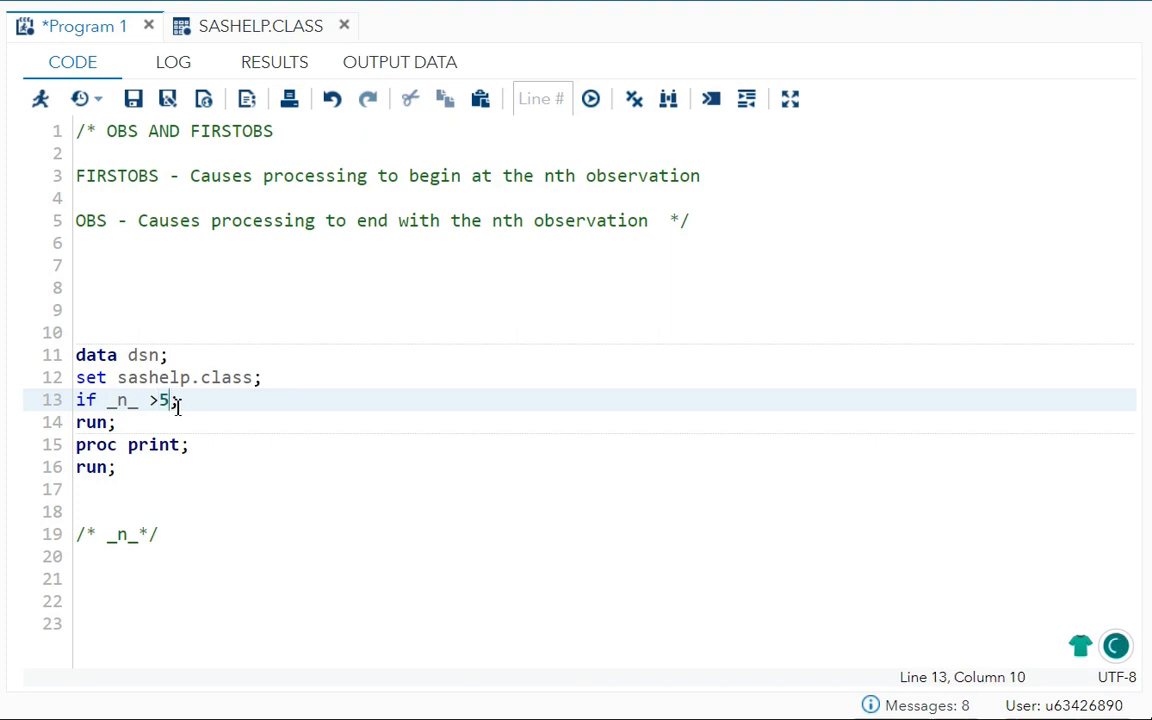
pyautogui.write('andd')
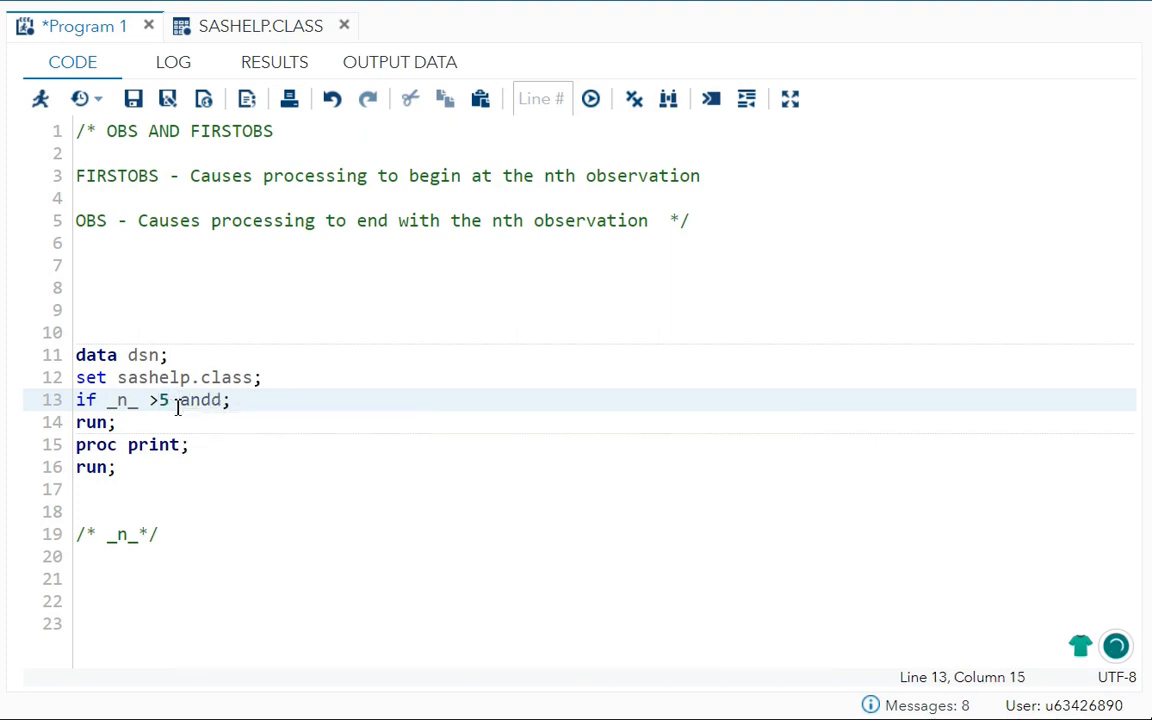
pyautogui.press('Backspace')
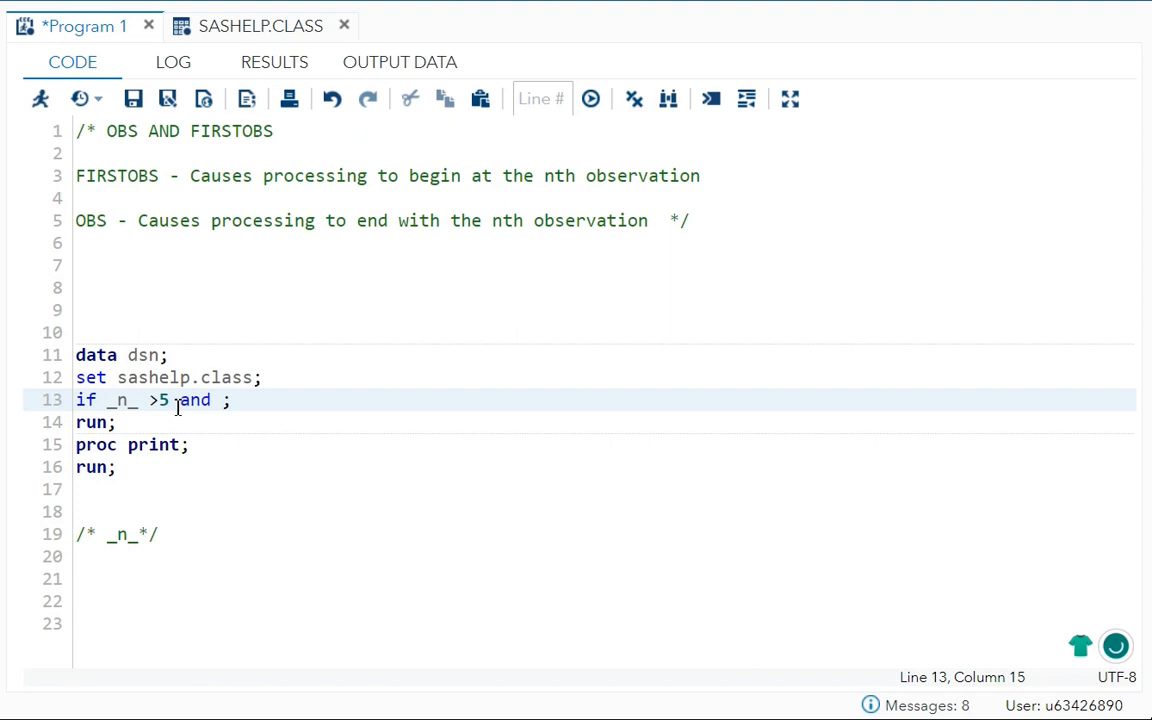
pyautogui.write('_n_')
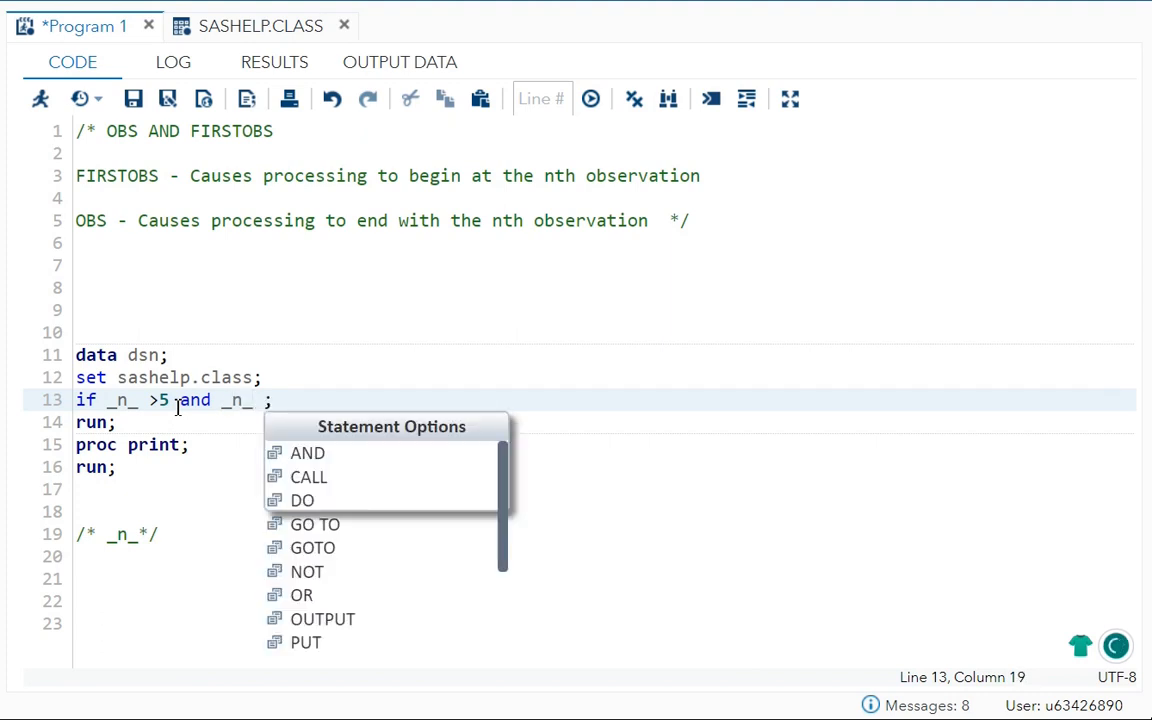
pyautogui.write('<')
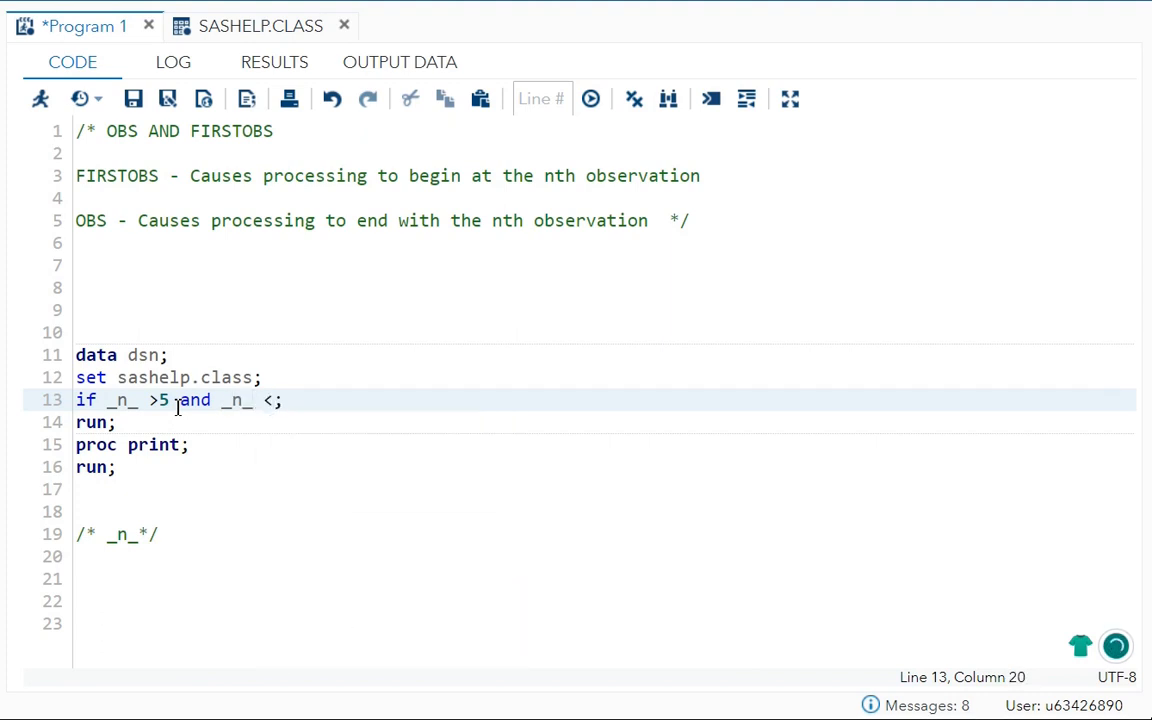
pyautogui.write('10')
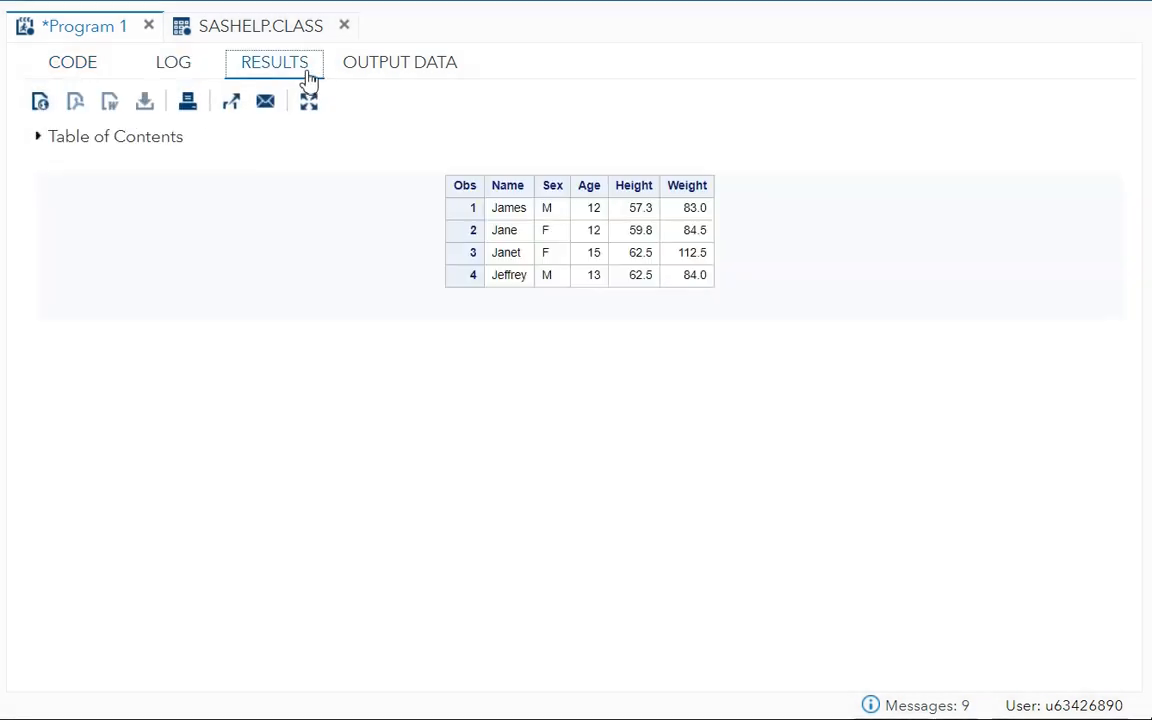
pyautogui.moveTo(280, 25)
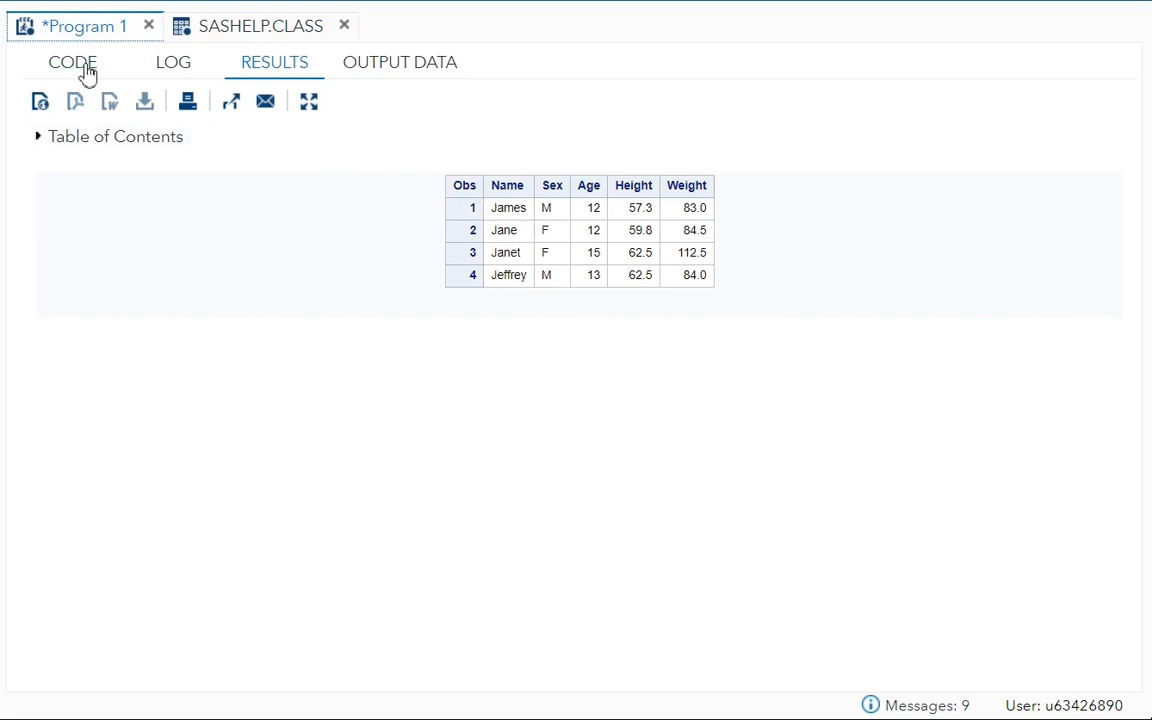
pyautogui.click(71, 62)
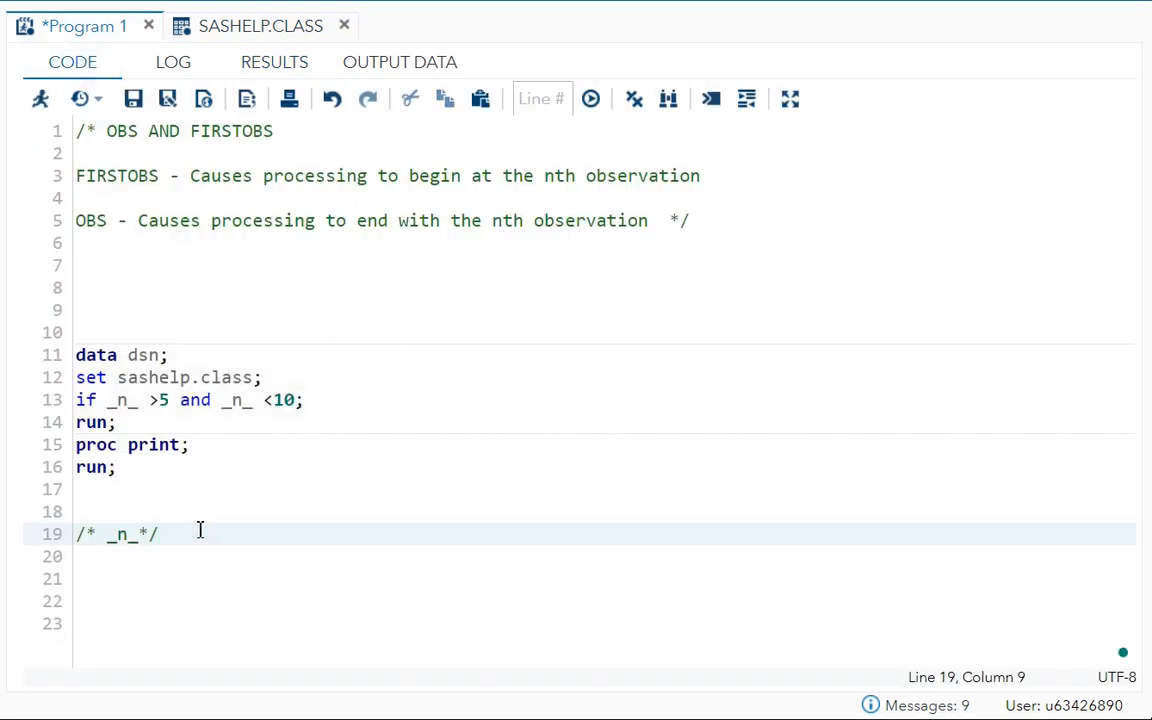